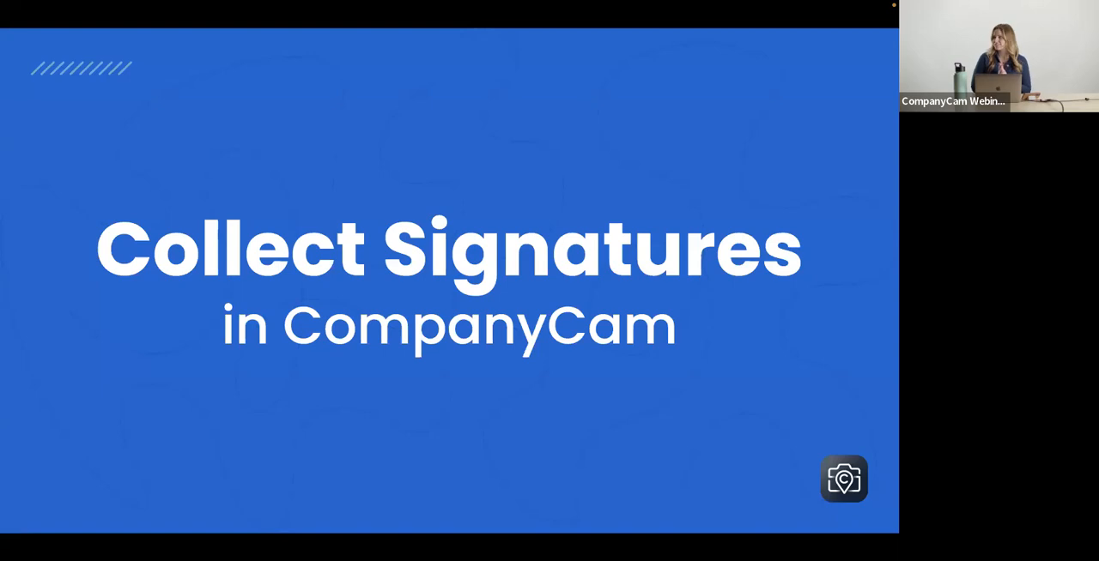
{"action": "mouse_move", "coordinate": [573, 319]}
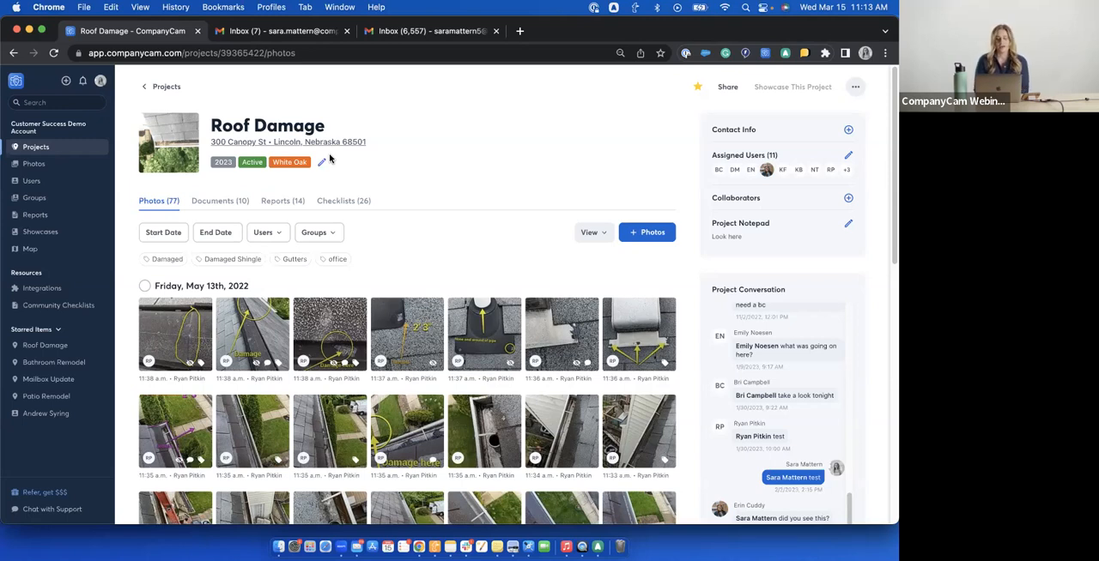
Show the Roof Damage project's Documents list with its contract templates.
{"action": "left_click", "coordinate": [220, 199]}
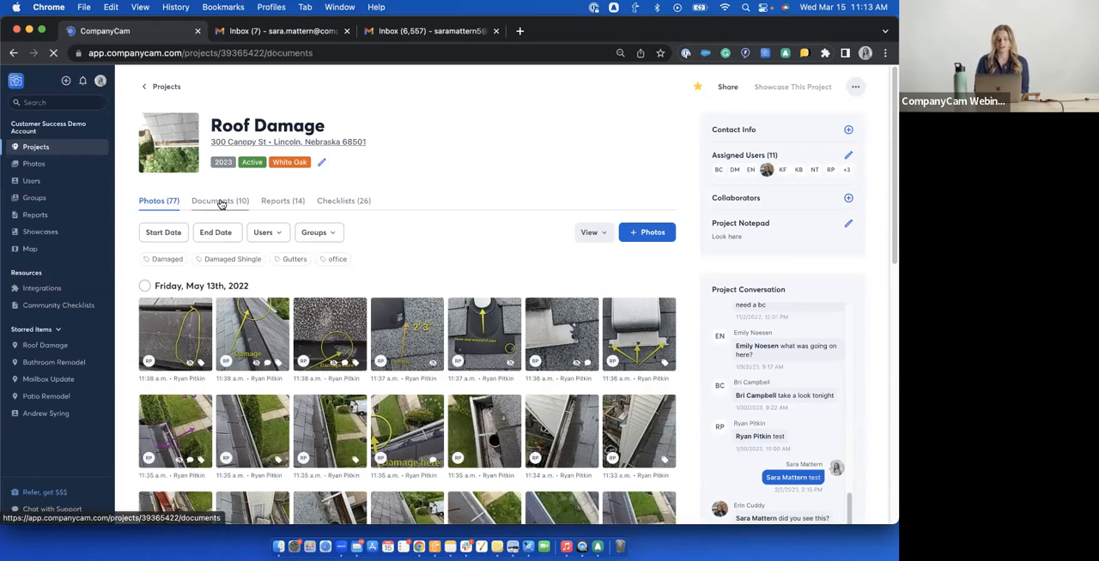
{"action": "left_click", "coordinate": [212, 199]}
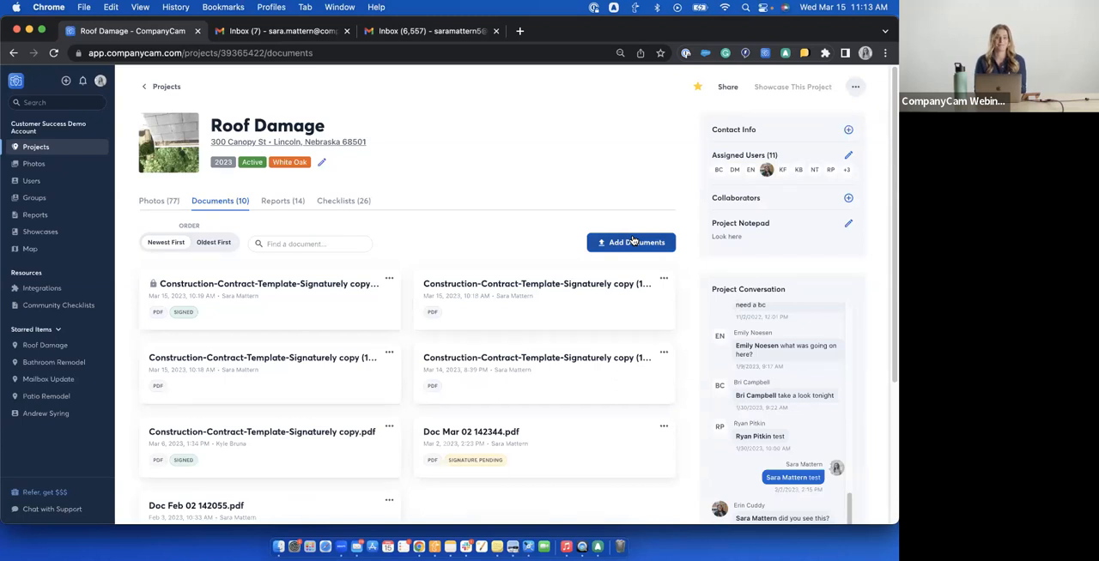
{"action": "left_click", "coordinate": [631, 242]}
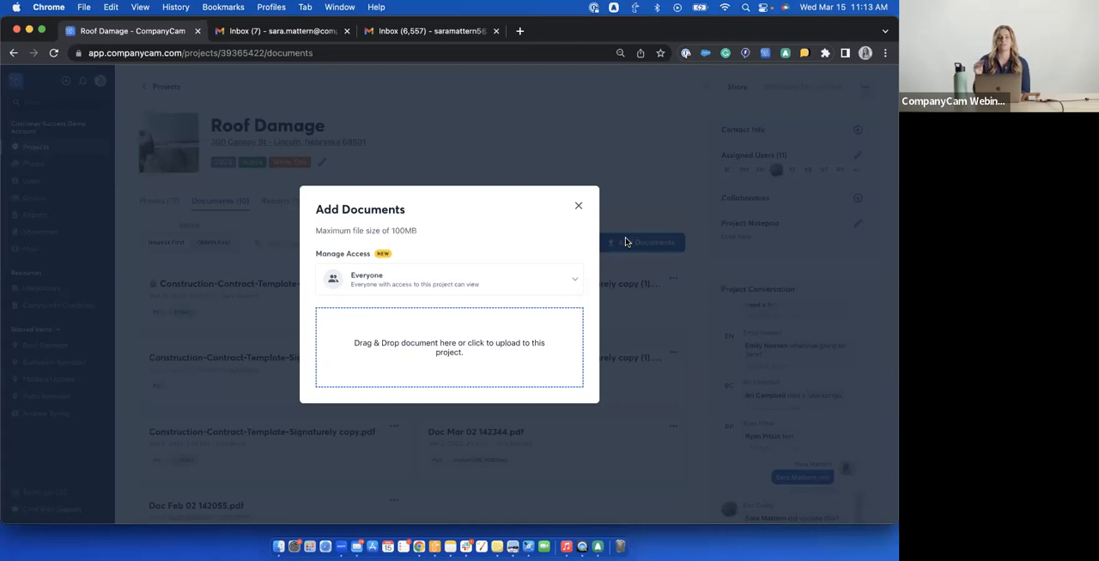
{"action": "mouse_move", "coordinate": [568, 281]}
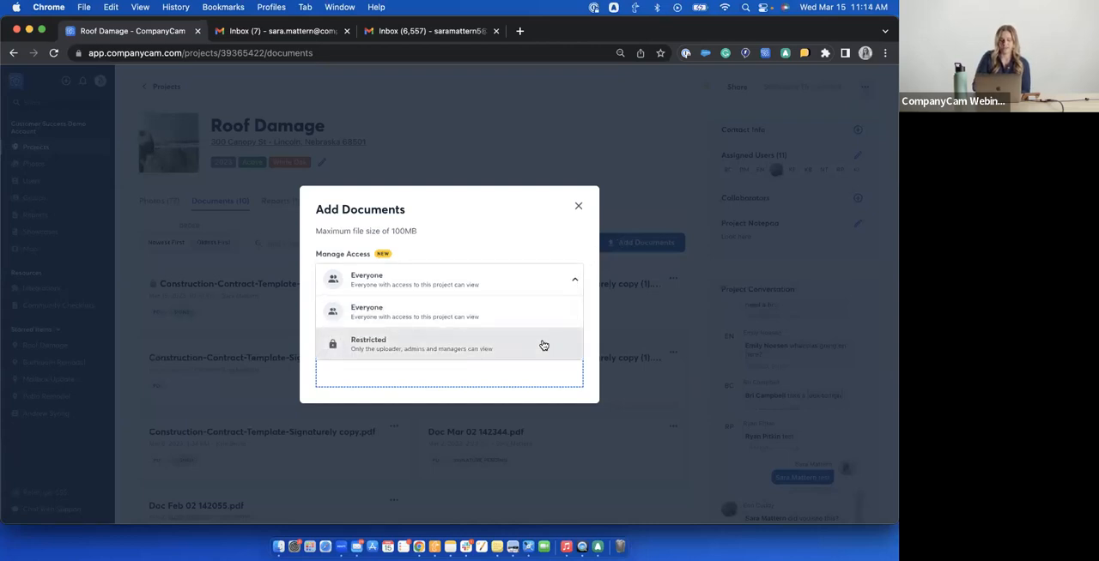
{"action": "mouse_move", "coordinate": [537, 311]}
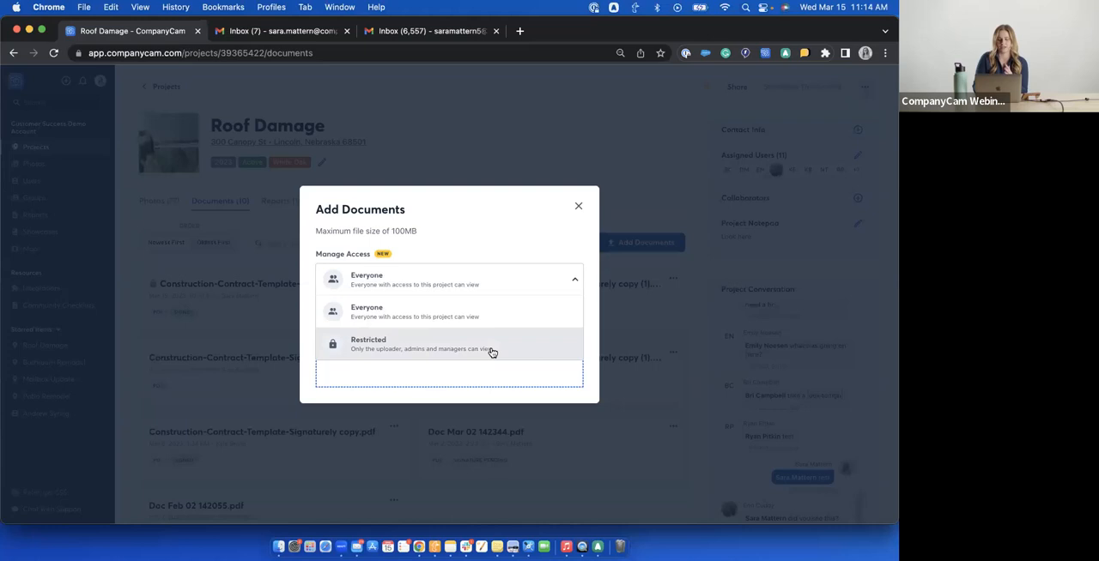
{"action": "left_click", "coordinate": [368, 312]}
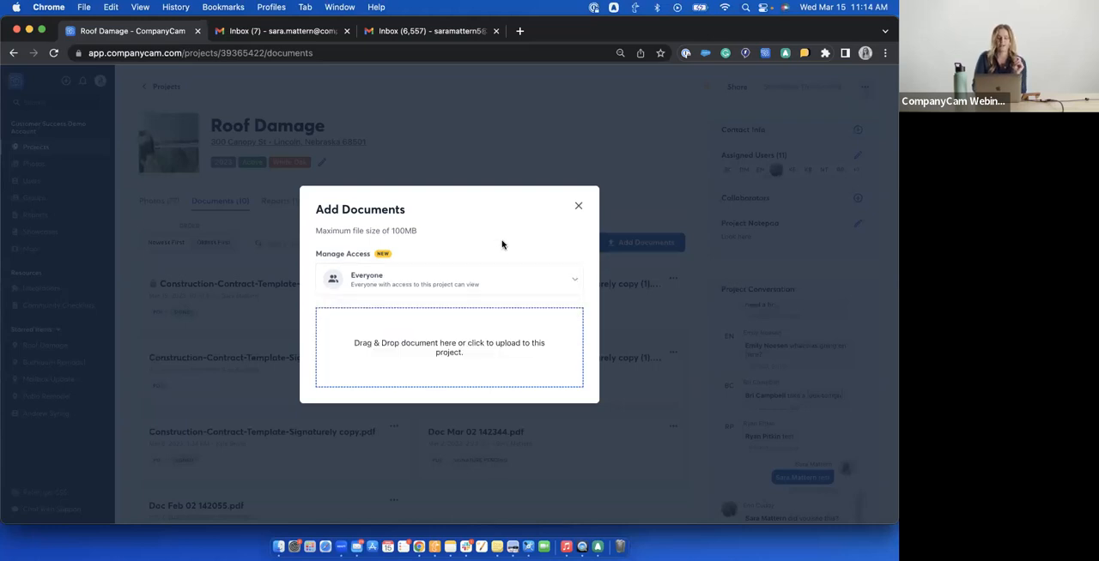
{"action": "mouse_move", "coordinate": [539, 254]}
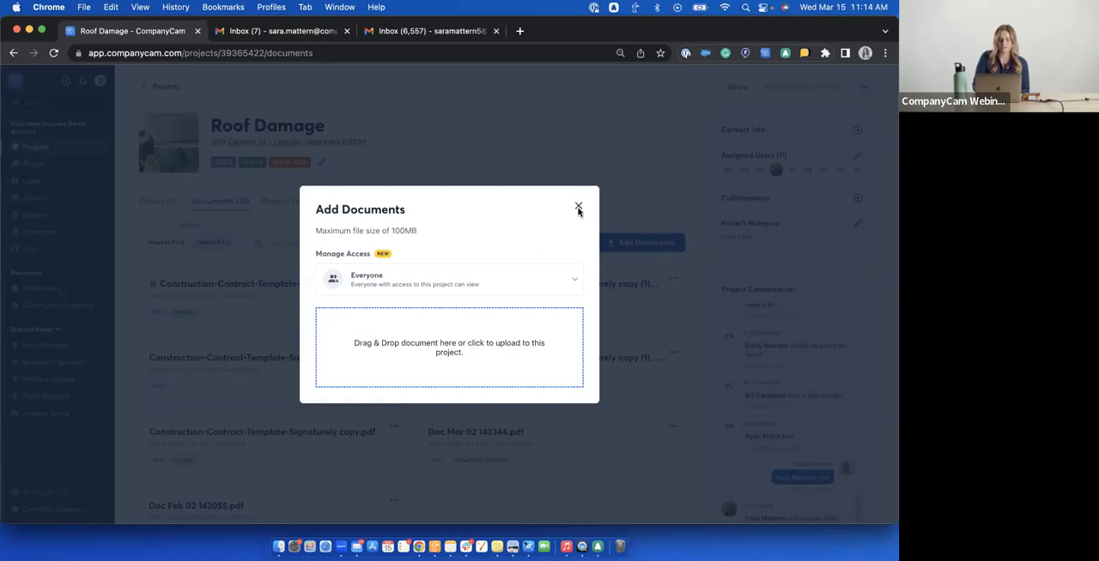
{"action": "left_click", "coordinate": [578, 209]}
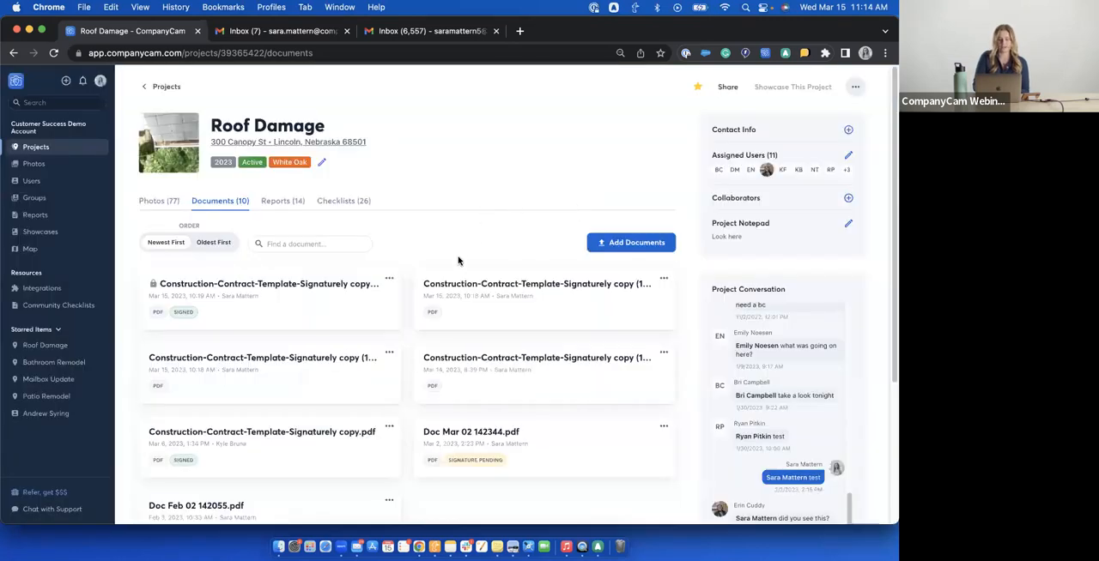
View the Construction-Contract-Template-Signaturely copy (1).pdf and skim its agreement text.
{"action": "left_click", "coordinate": [536, 284]}
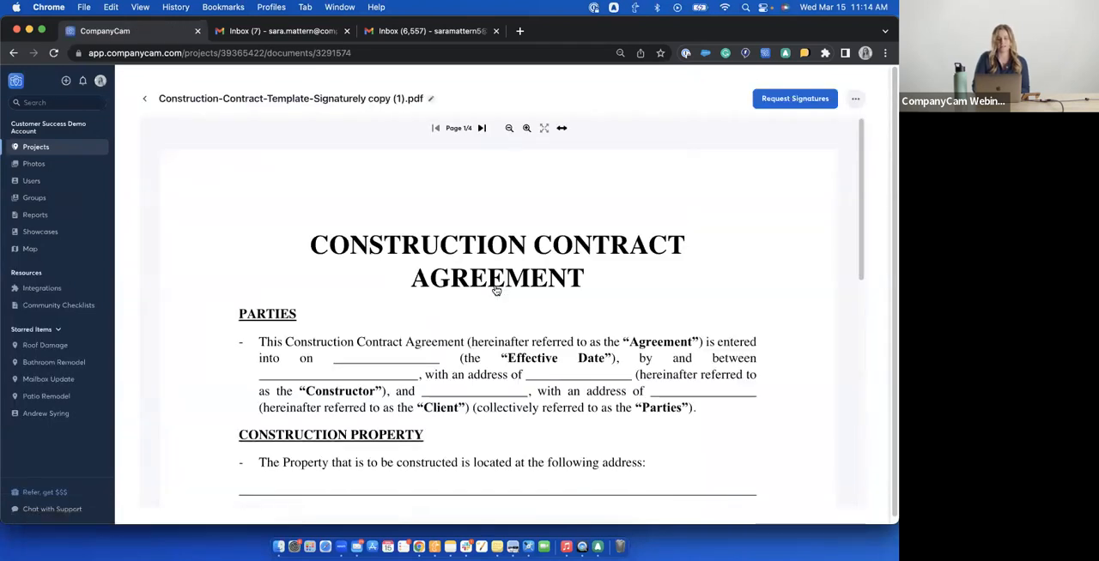
{"action": "scroll", "scroll_direction": "down", "scroll_amount": 3}
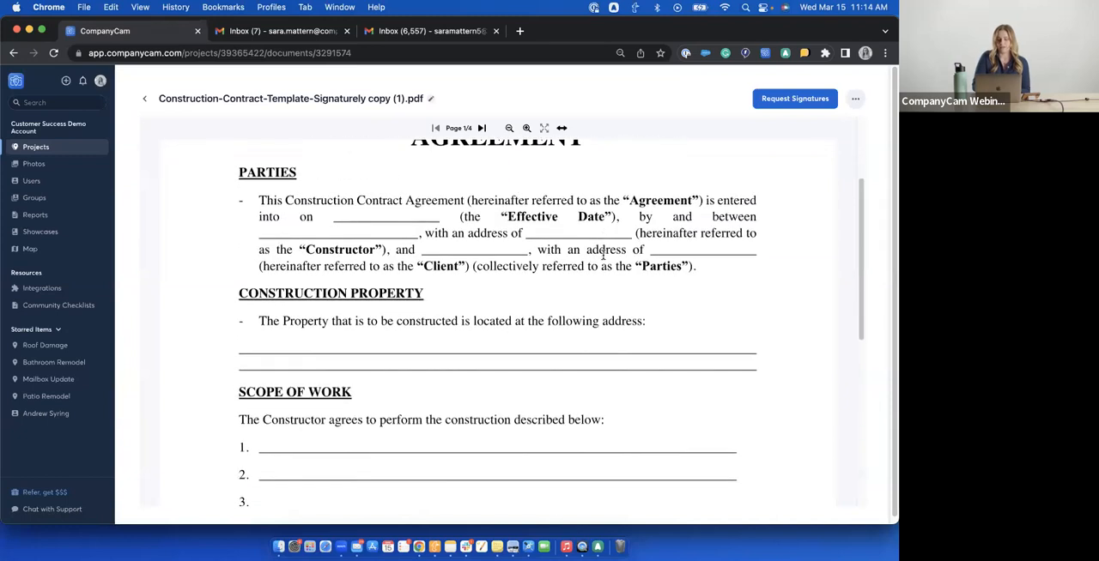
{"action": "scroll", "scroll_direction": "up", "scroll_amount": 3}
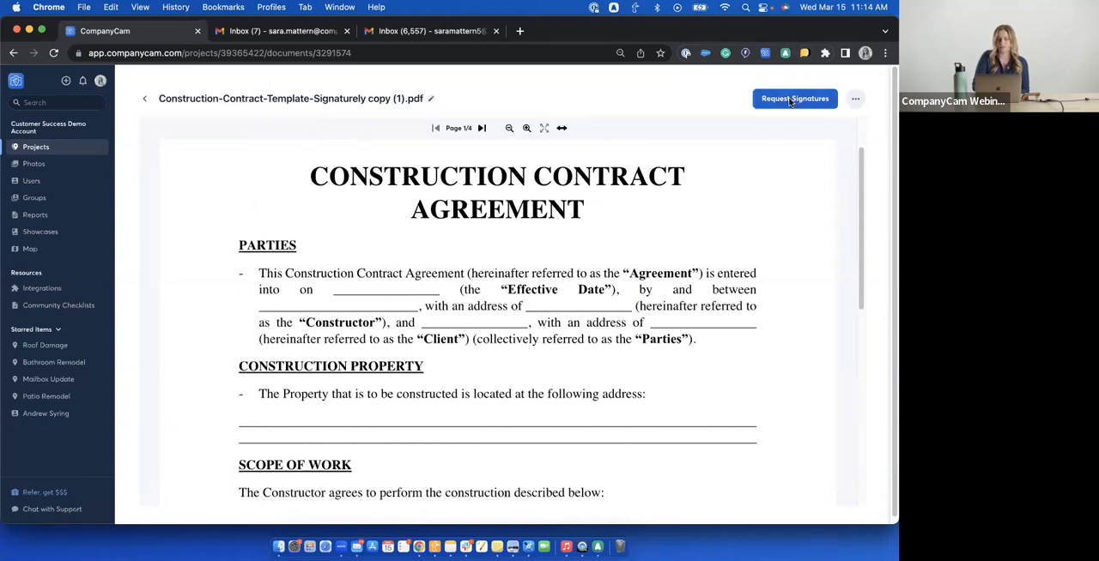
Begin a signature request via Dropbox Sign and enter the signer's name starting 'sa' and email.
{"action": "left_click", "coordinate": [793, 99]}
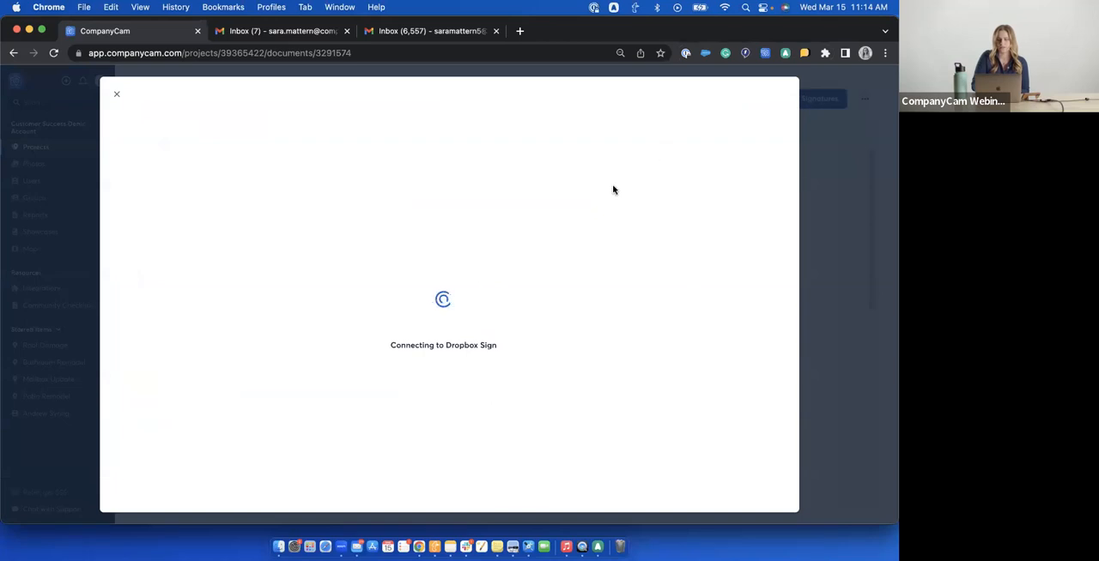
{"action": "mouse_move", "coordinate": [564, 210]}
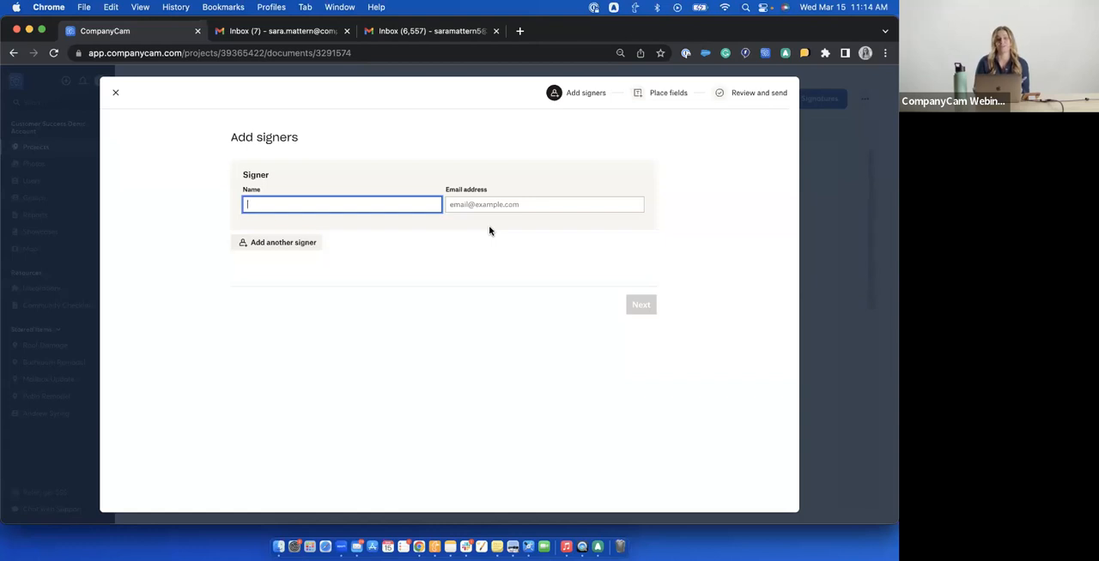
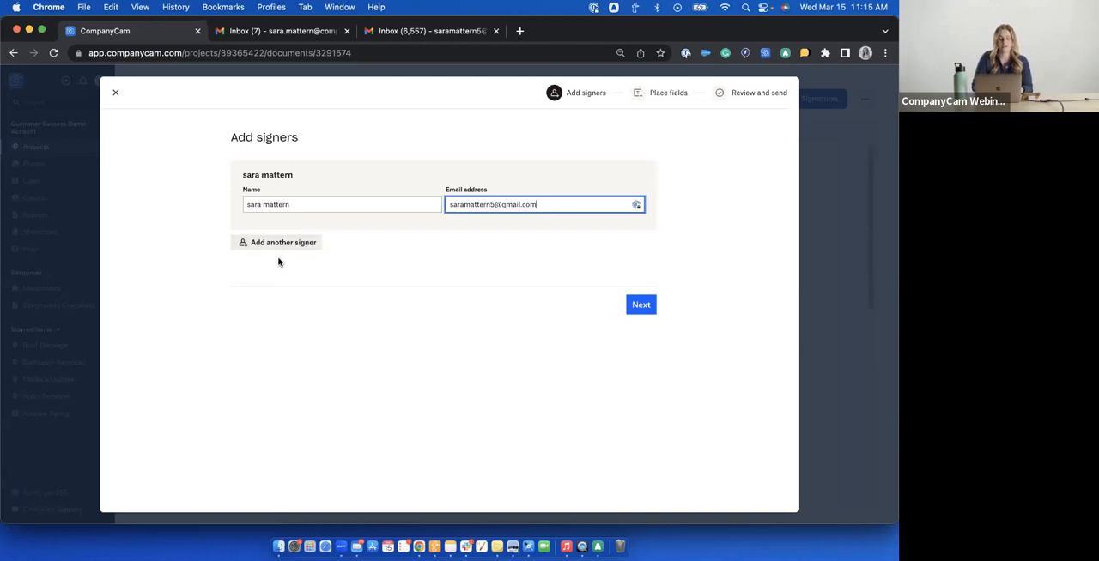
{"action": "mouse_move", "coordinate": [311, 261]}
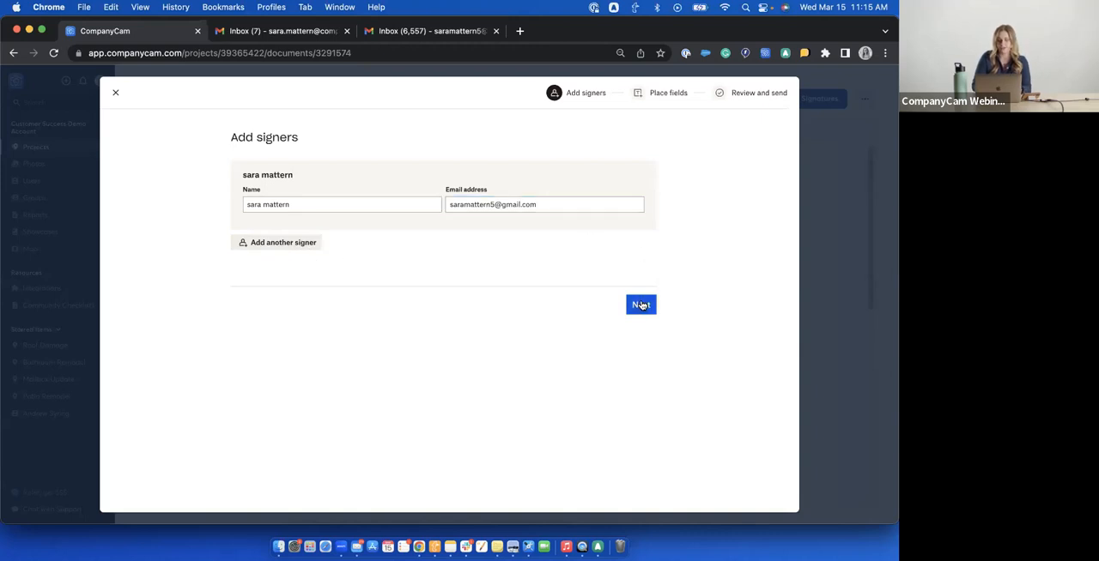
Proceed to field placement, assign fields to myself as signer and reach the Constructor signature block.
{"action": "left_click", "coordinate": [640, 305]}
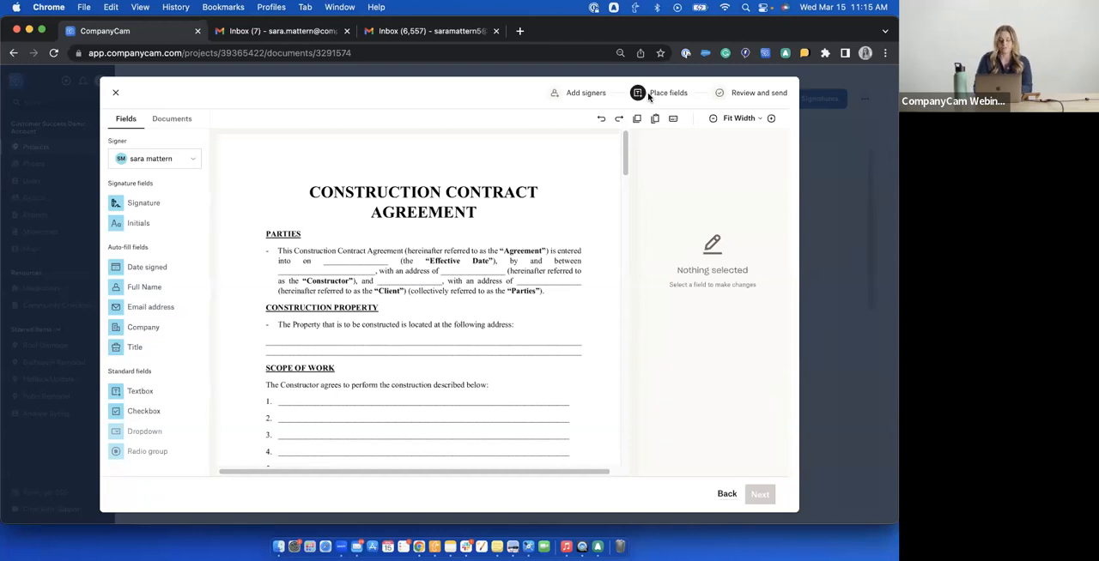
{"action": "mouse_move", "coordinate": [144, 158]}
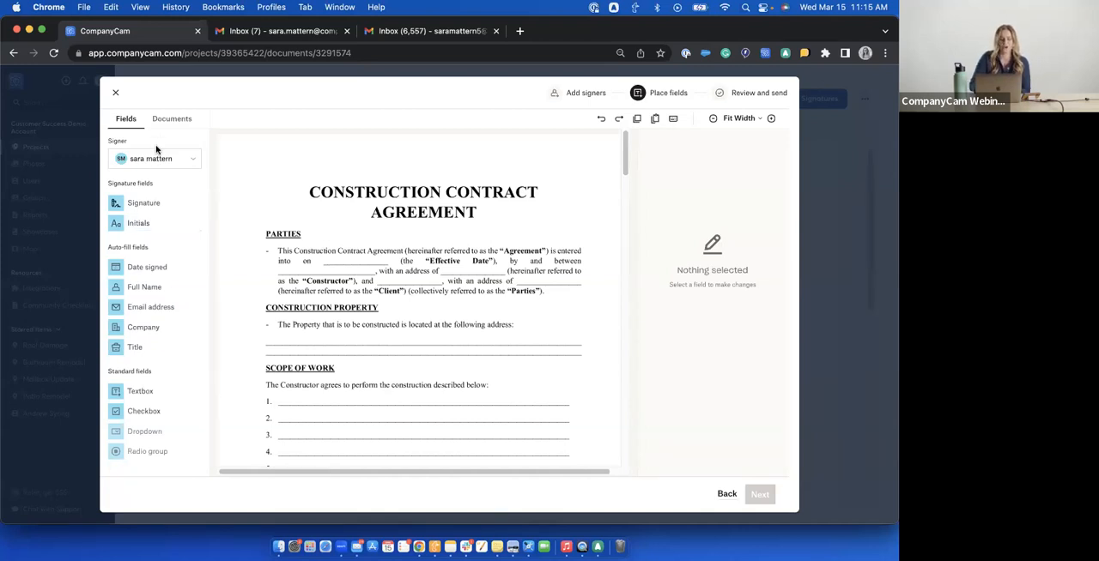
{"action": "left_click", "coordinate": [158, 158]}
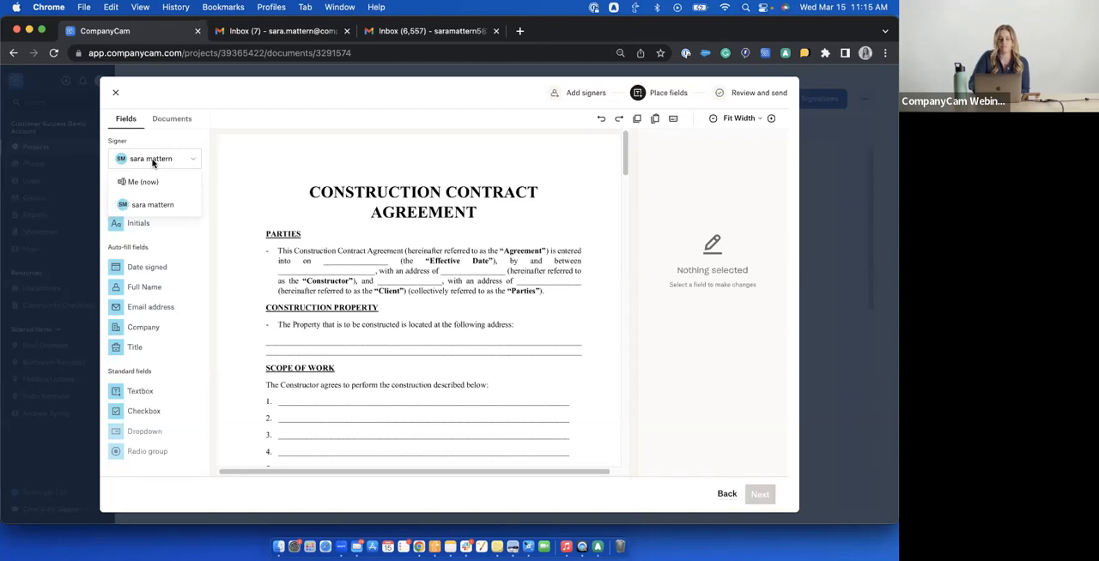
{"action": "left_click", "coordinate": [144, 182]}
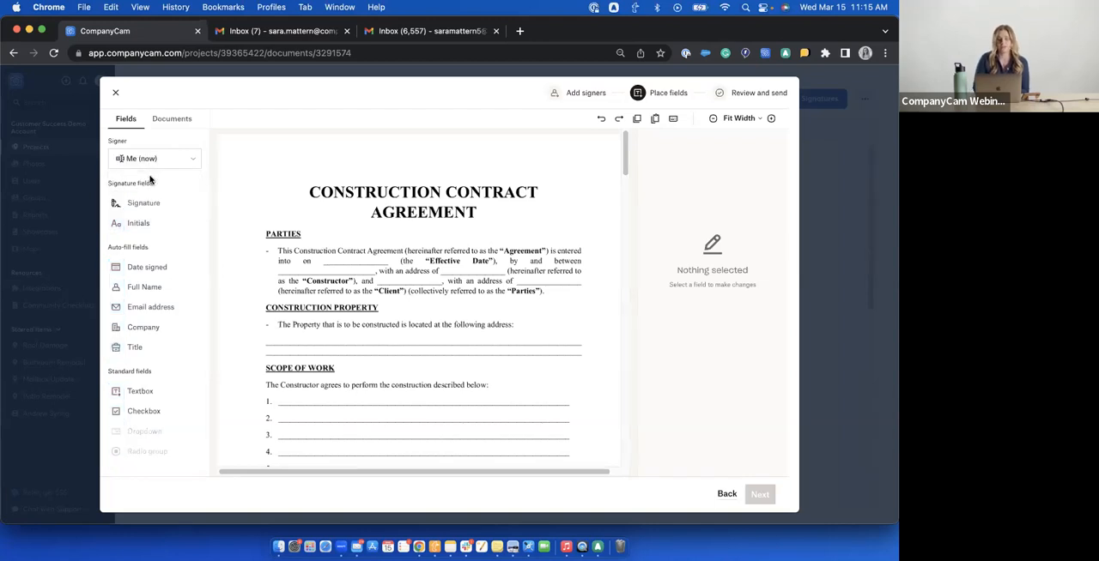
{"action": "scroll", "scroll_direction": "down", "scroll_amount": 3}
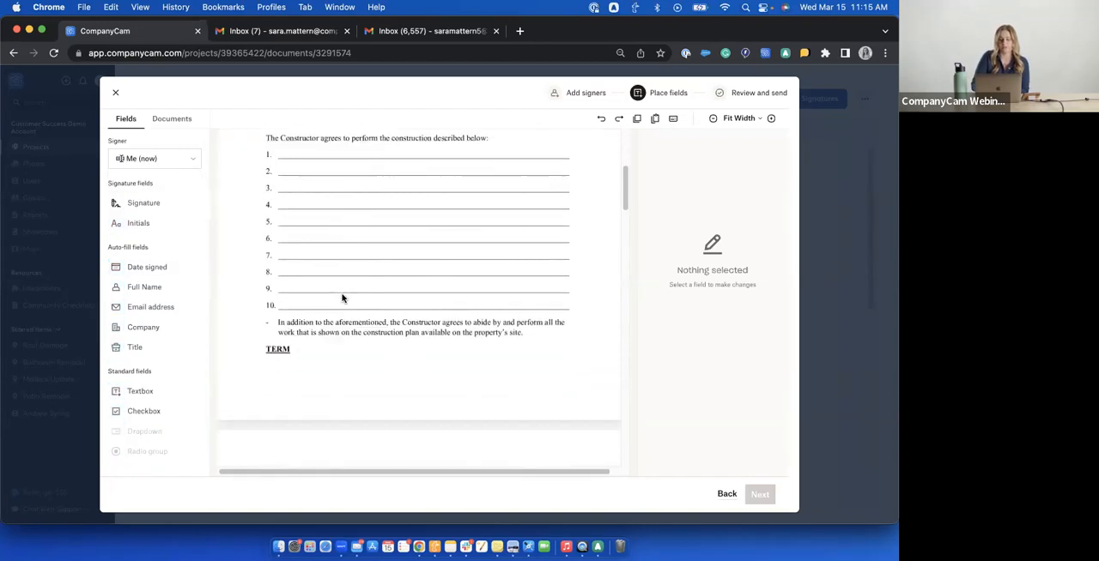
{"action": "scroll", "scroll_direction": "down", "scroll_amount": 3}
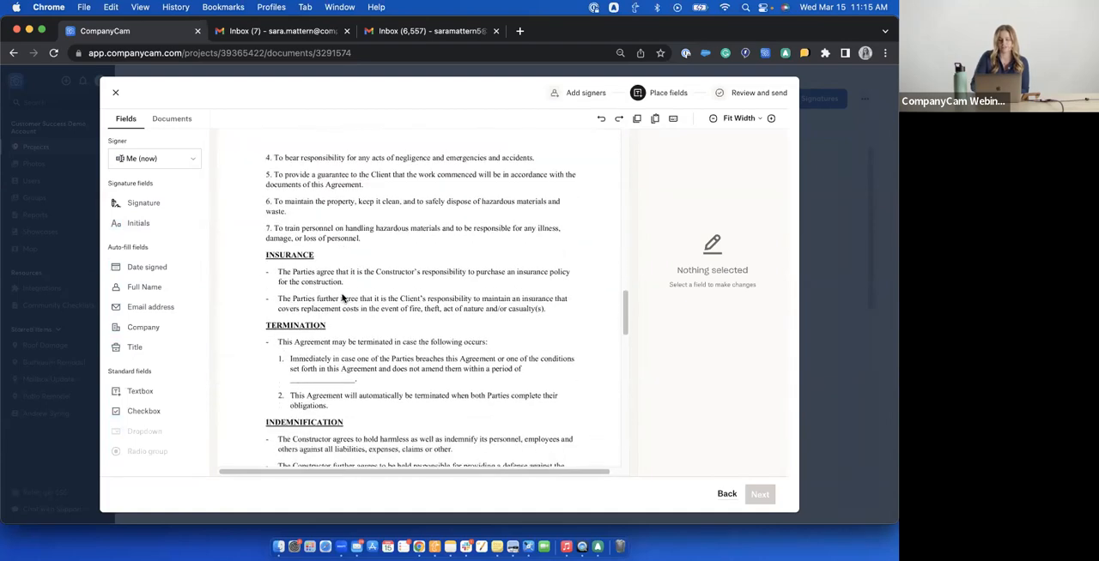
{"action": "scroll", "scroll_direction": "down", "scroll_amount": 3}
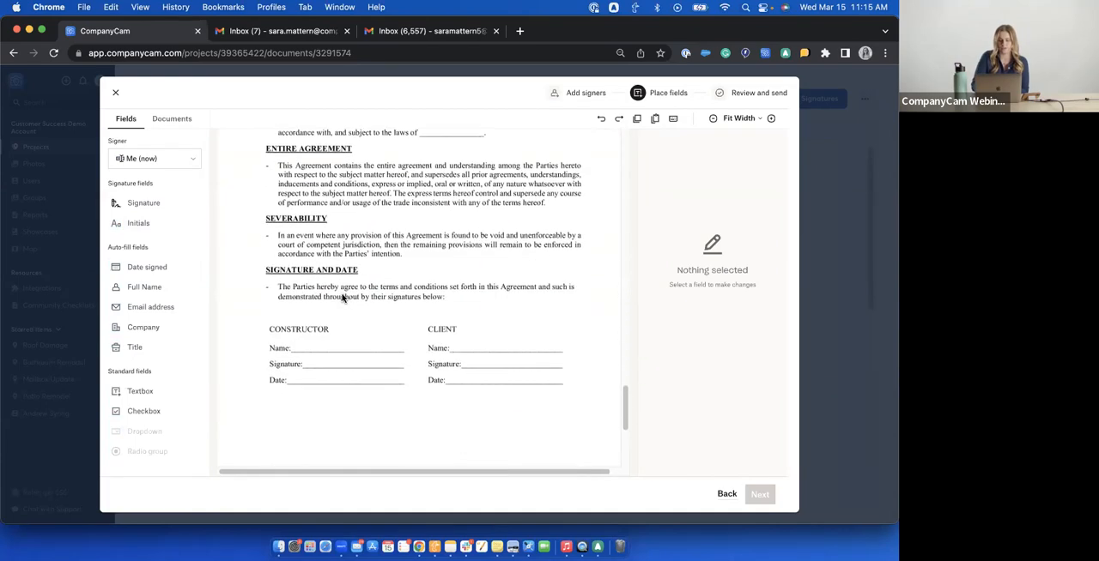
{"action": "scroll", "scroll_direction": "down", "scroll_amount": 3}
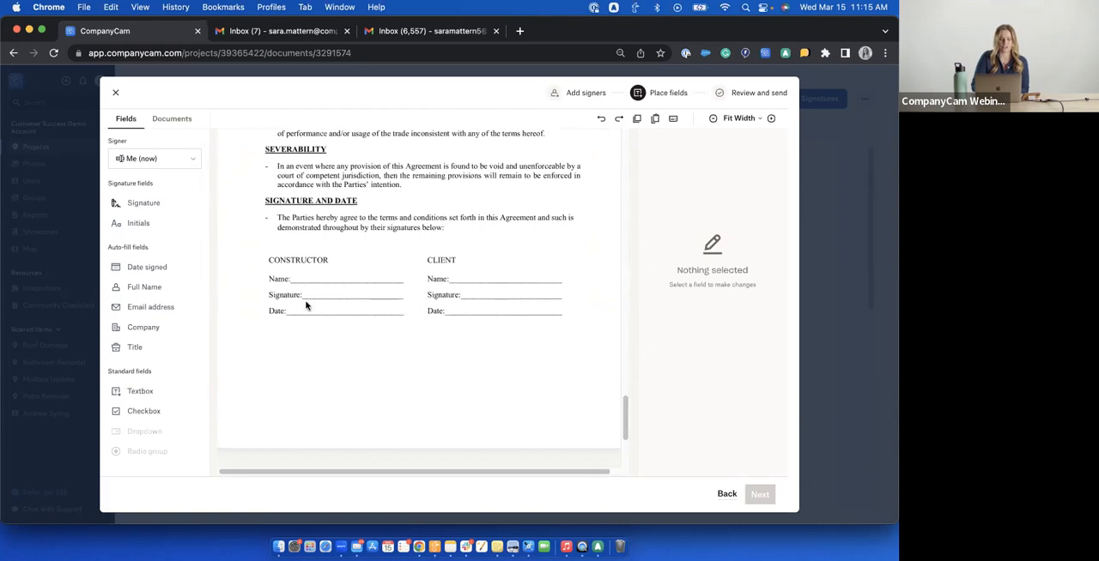
{"action": "mouse_move", "coordinate": [146, 224]}
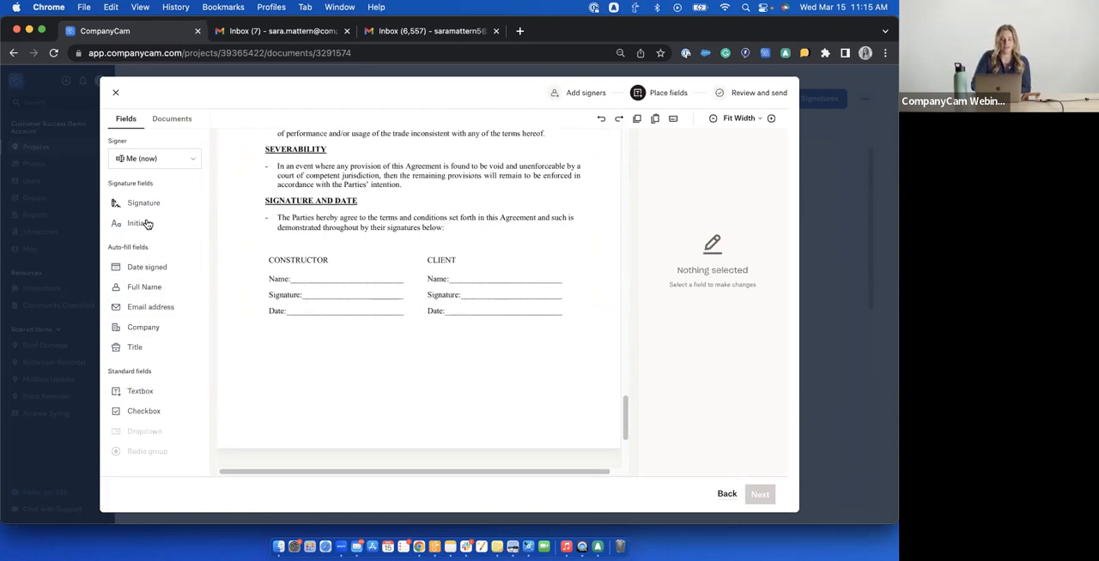
{"action": "left_click", "coordinate": [154, 158]}
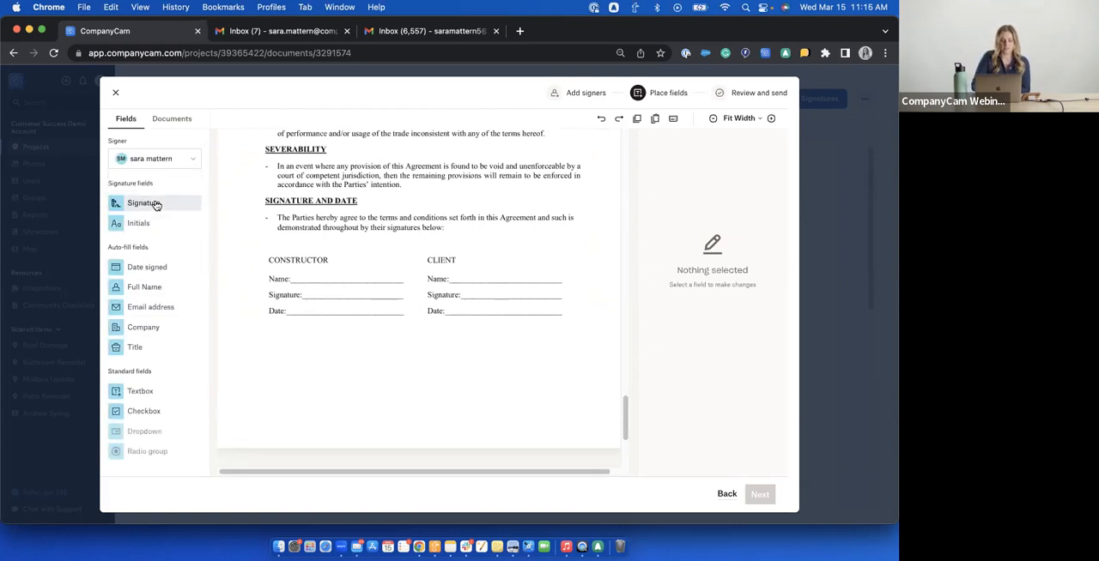
{"action": "mouse_move", "coordinate": [158, 244]}
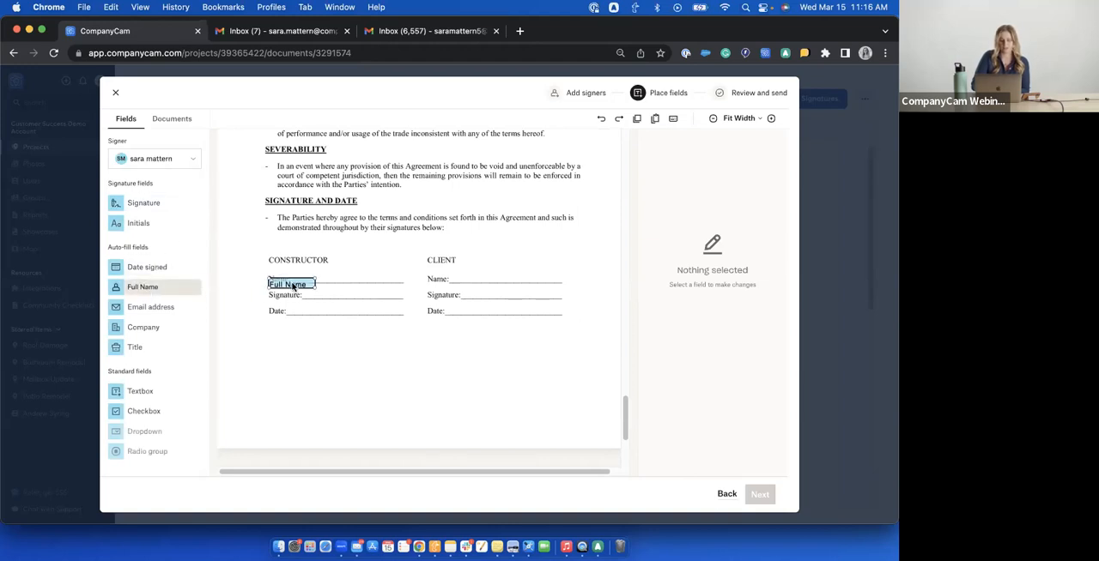
Place Full Name on Constructor's Name line, Signature on the Signature line and Initials below Date.
{"action": "left_click", "coordinate": [318, 276]}
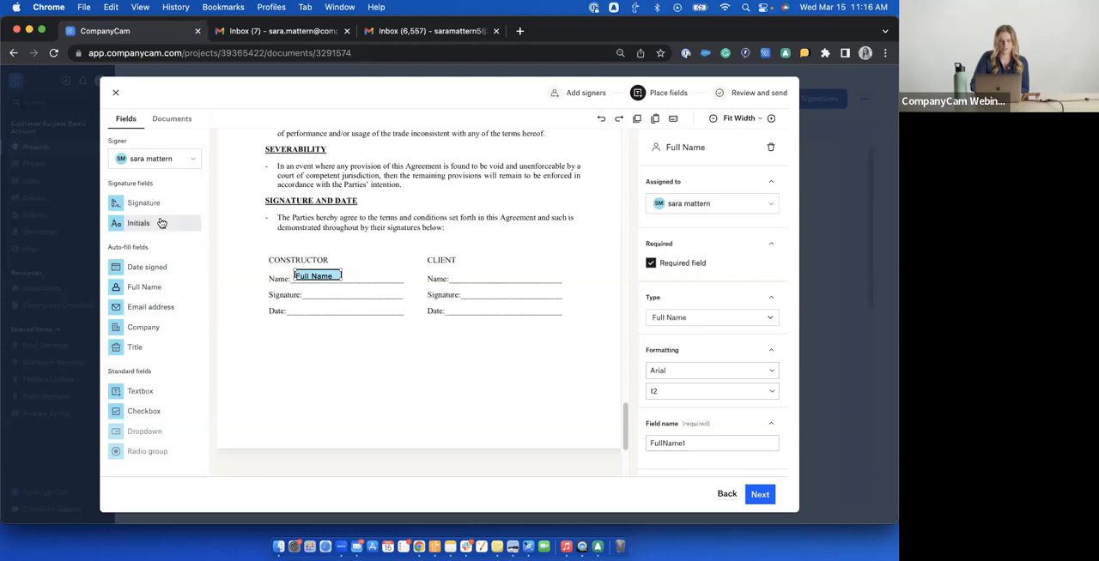
{"action": "left_click", "coordinate": [333, 295]}
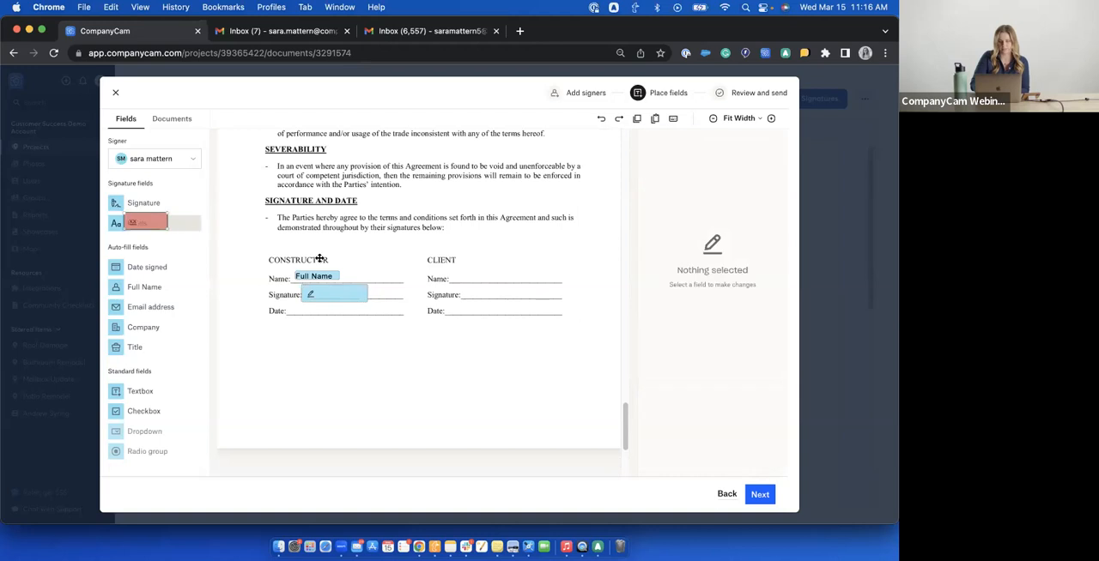
{"action": "left_click_drag", "start_coordinate": [137, 223], "coordinate": [299, 329]}
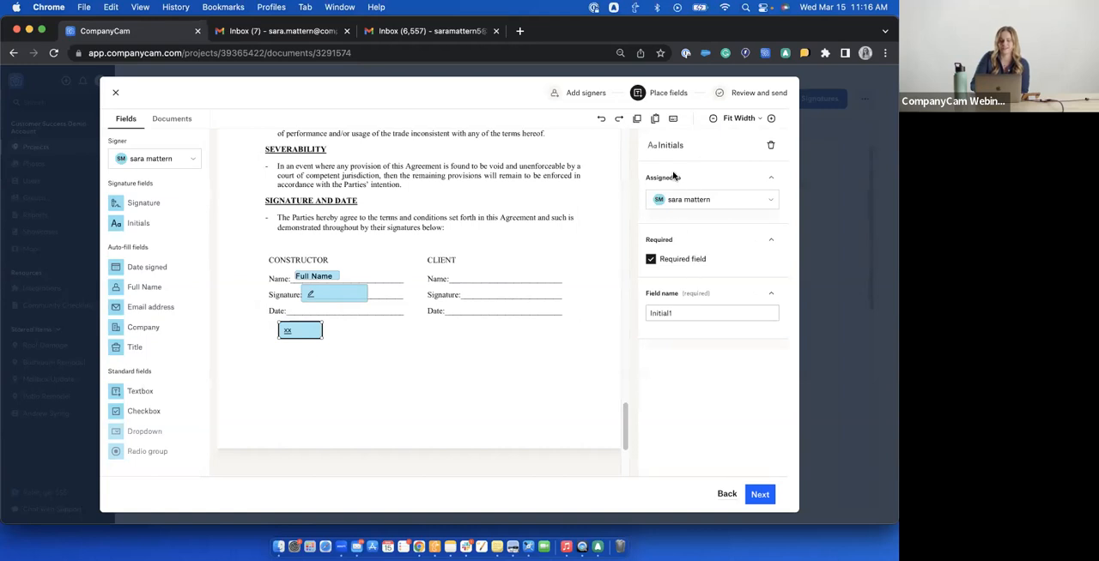
Inspect the Full Name field's settings (required, Arial 12), then list the contract's page thumbnails.
{"action": "left_click", "coordinate": [314, 275]}
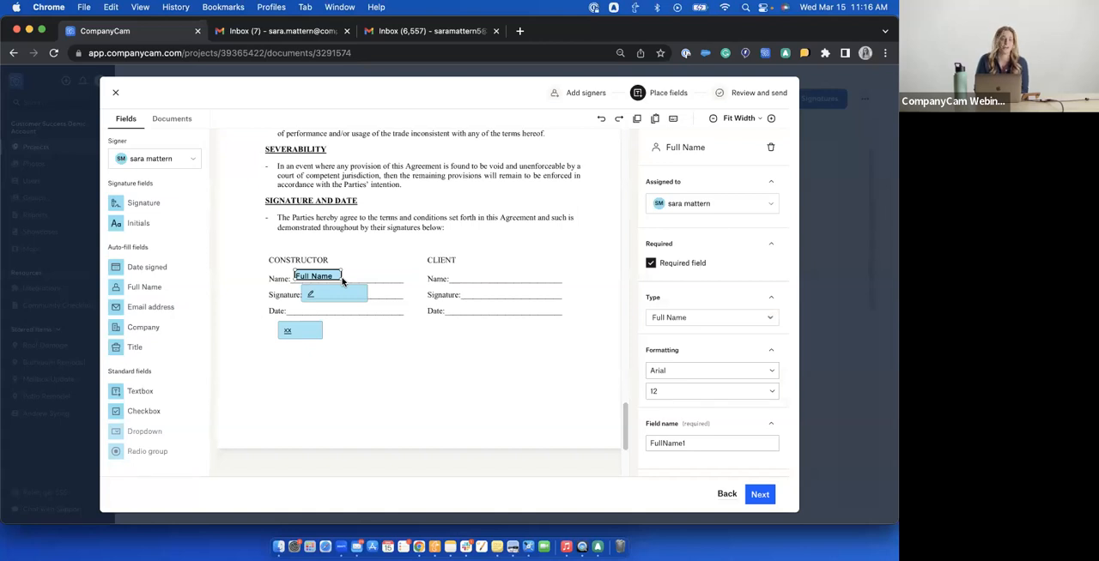
{"action": "mouse_move", "coordinate": [673, 426]}
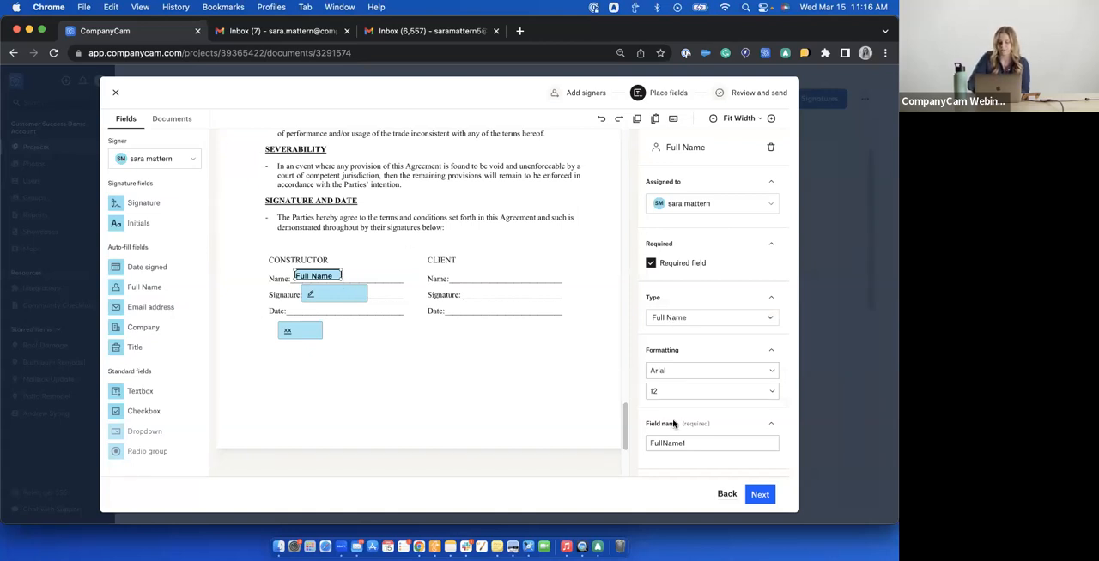
{"action": "left_click", "coordinate": [710, 443]}
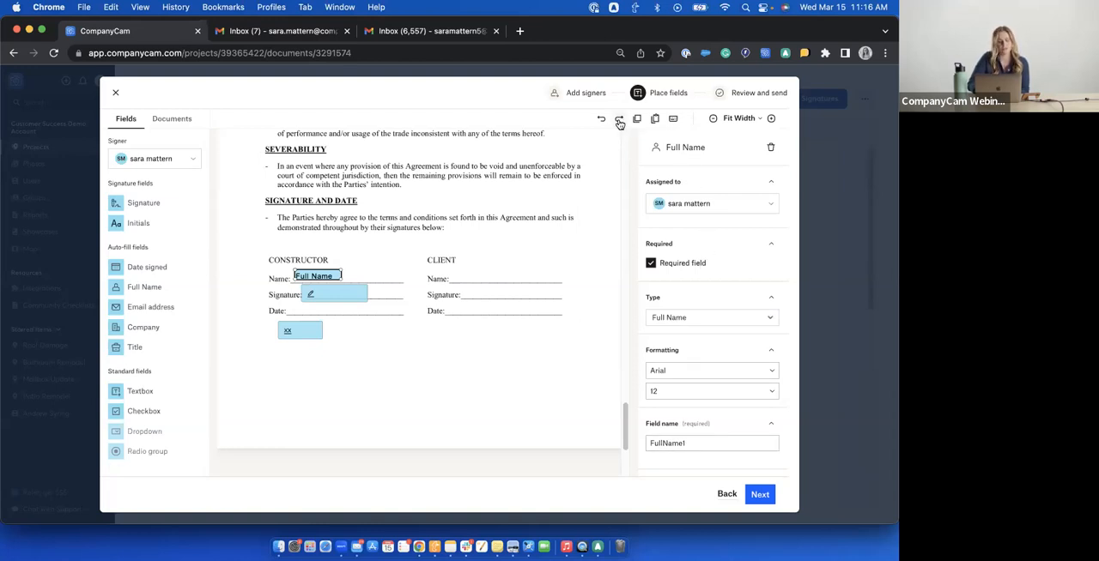
{"action": "mouse_move", "coordinate": [495, 205]}
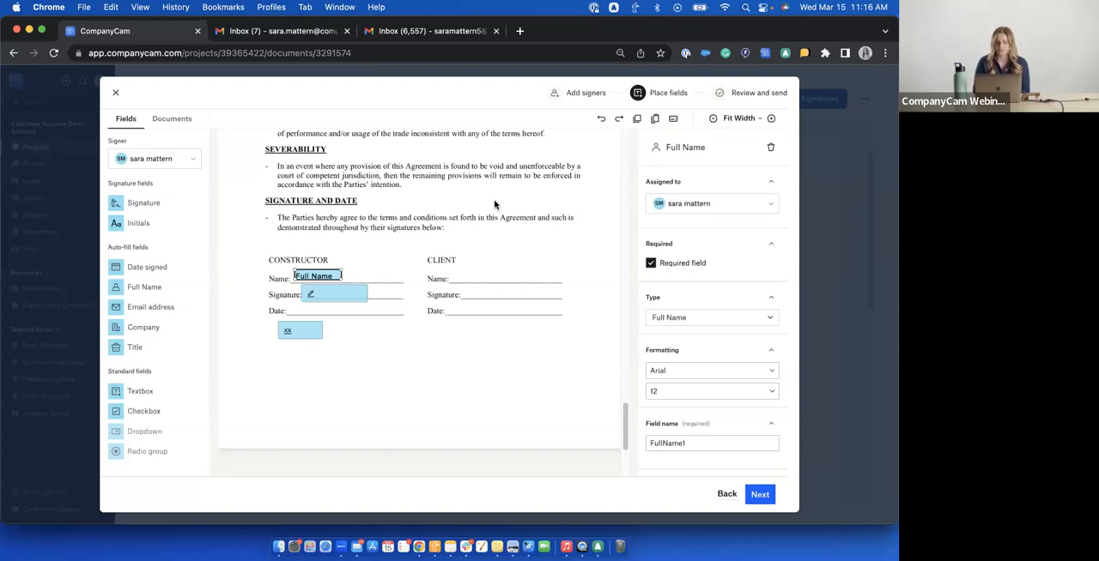
{"action": "left_click", "coordinate": [171, 118]}
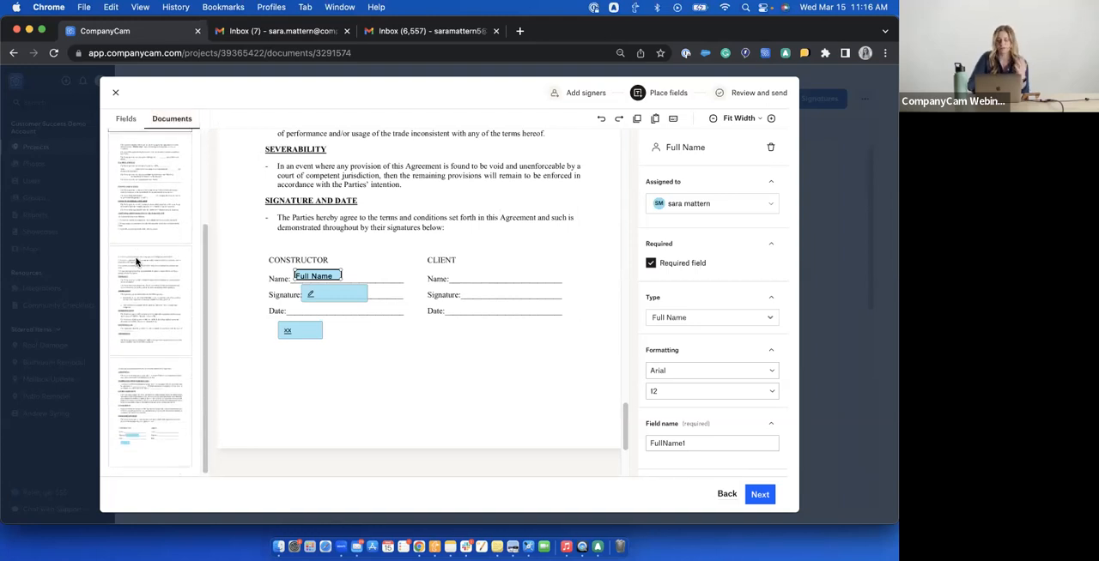
{"action": "scroll", "scroll_direction": "up", "scroll_amount": 3}
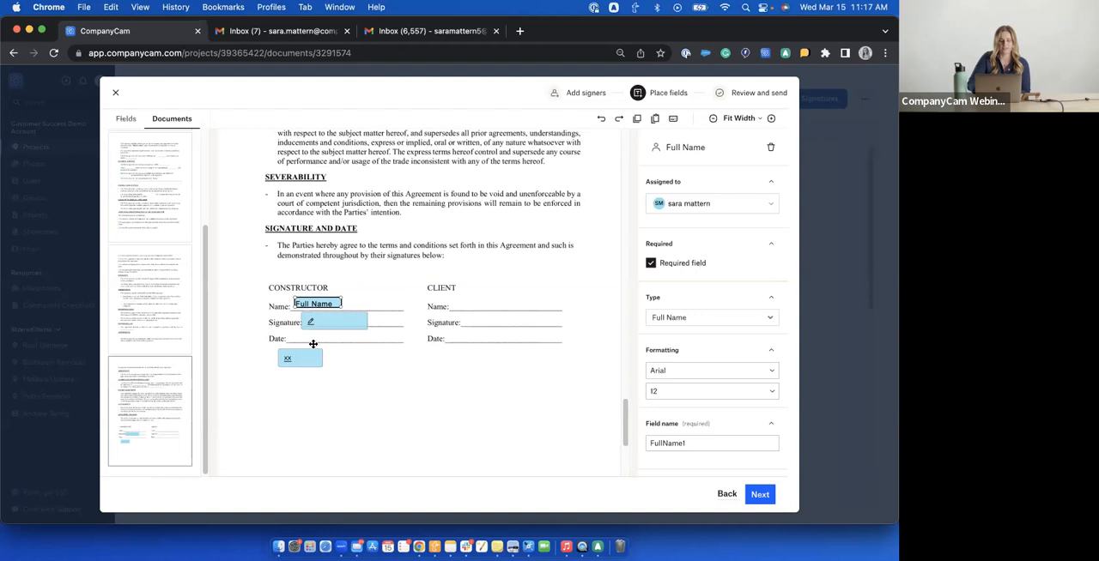
{"action": "mouse_move", "coordinate": [752, 343]}
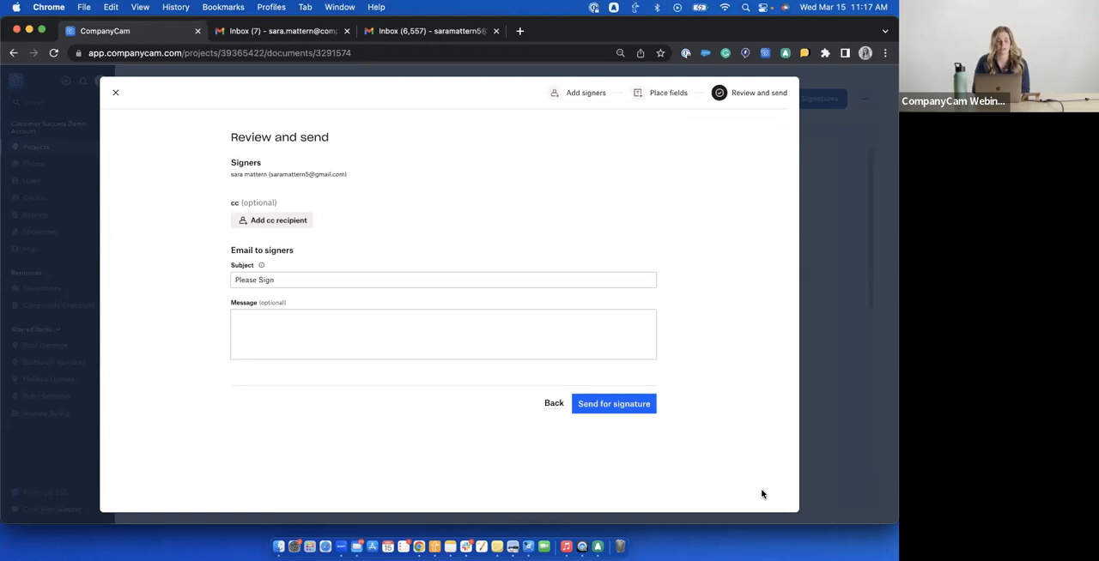
{"action": "mouse_move", "coordinate": [254, 176]}
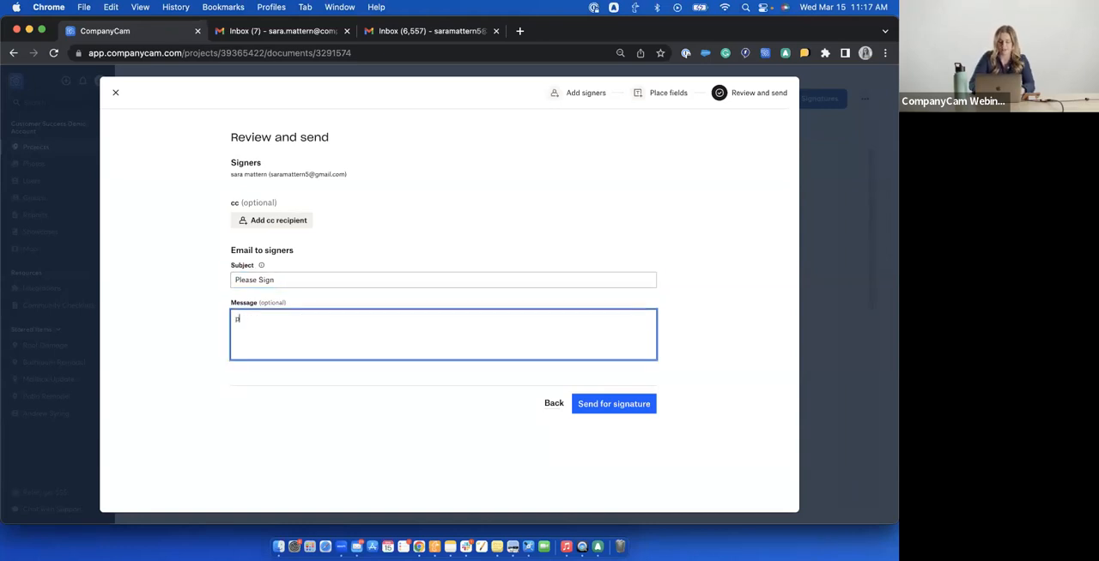
Add the message 'please sign' and send the contract out for signature.
{"action": "type", "text": "please sign"}
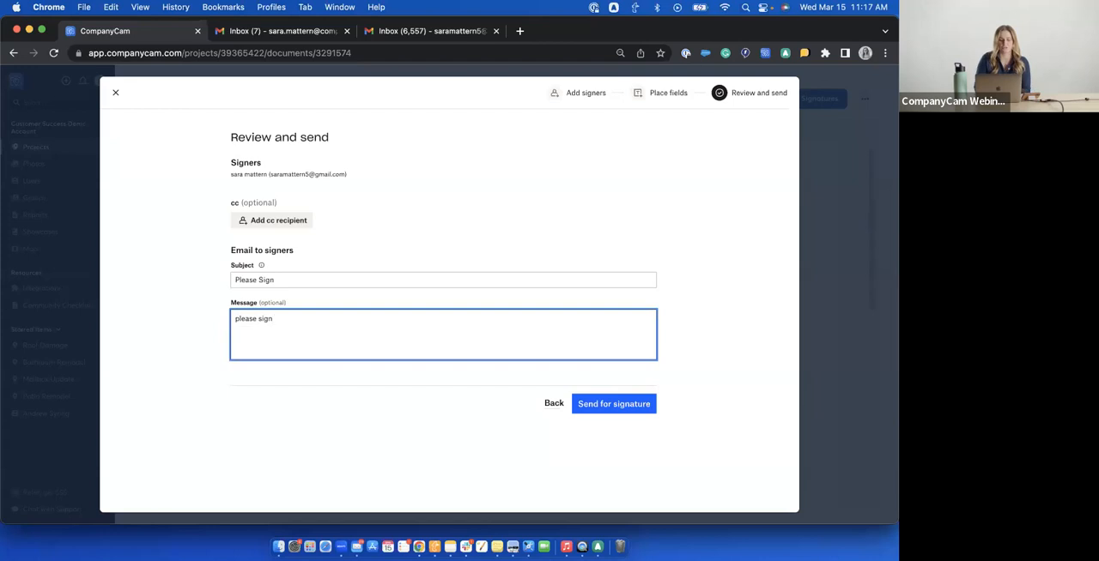
{"action": "mouse_move", "coordinate": [455, 360]}
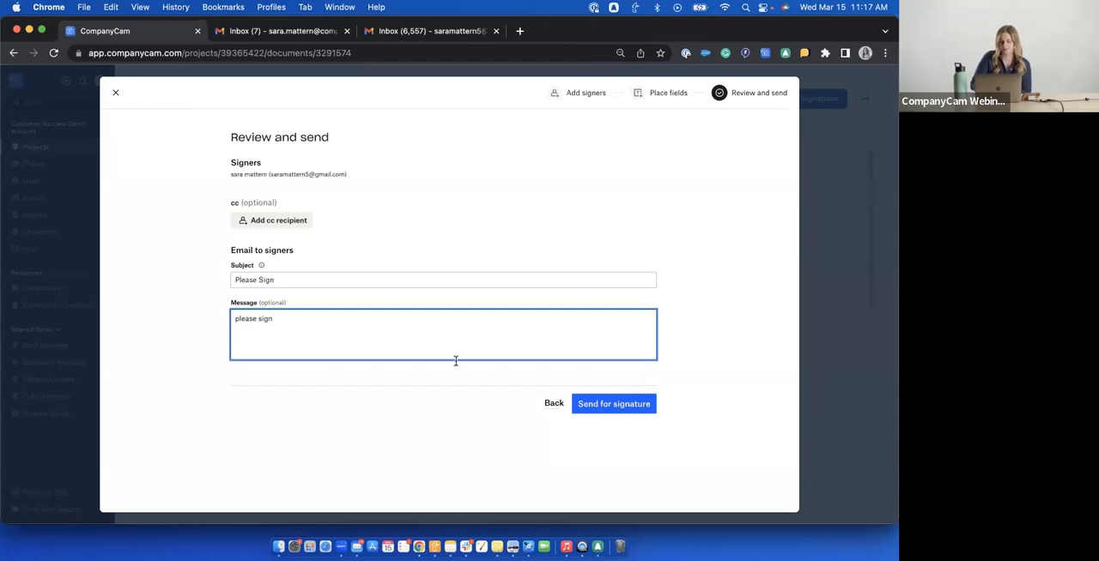
{"action": "mouse_move", "coordinate": [614, 403]}
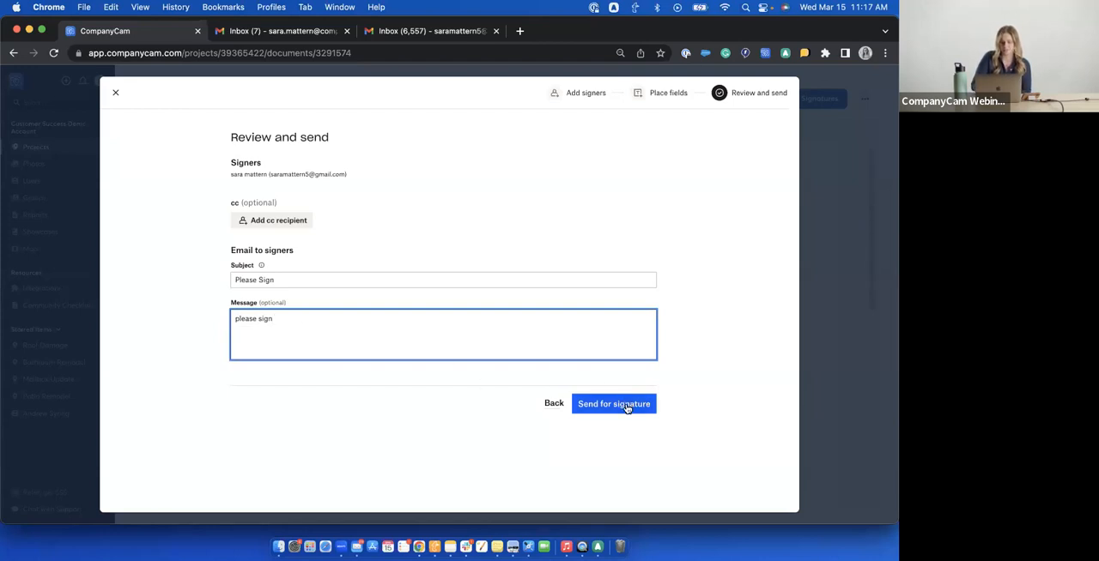
{"action": "left_click", "coordinate": [613, 403]}
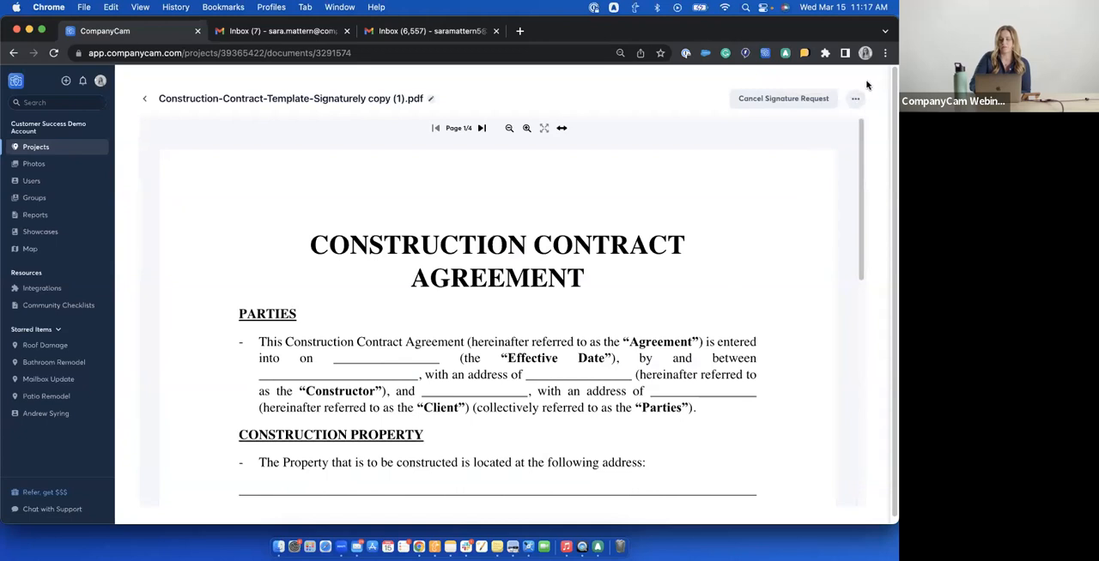
{"action": "mouse_move", "coordinate": [813, 85]}
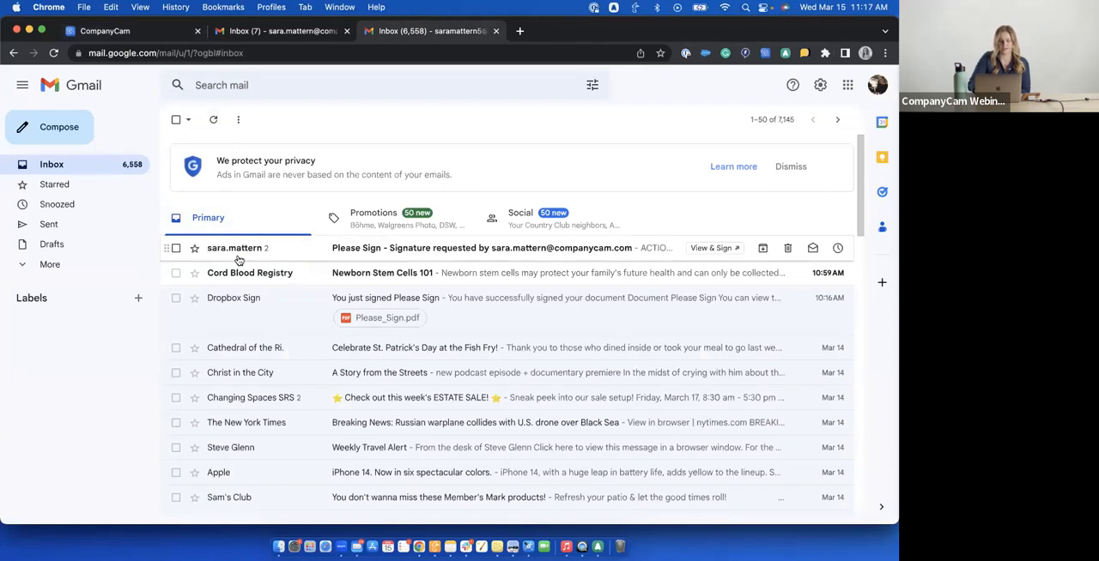
{"action": "mouse_move", "coordinate": [234, 254]}
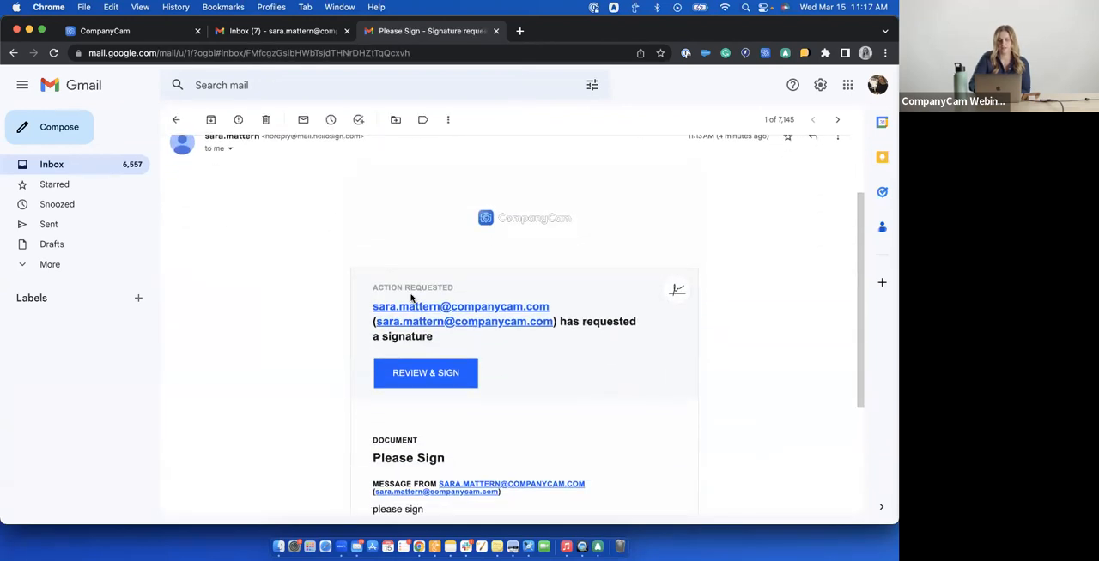
{"action": "mouse_move", "coordinate": [416, 318]}
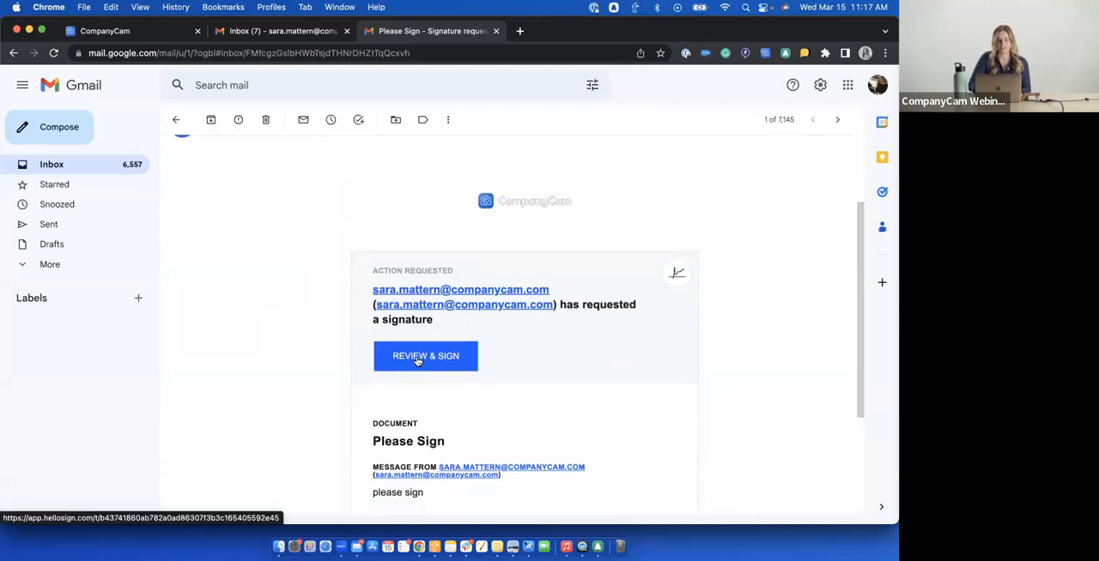
Go from the Please Sign email to the contract's Dropbox Sign signing page via Review & Sign.
{"action": "left_click", "coordinate": [426, 357]}
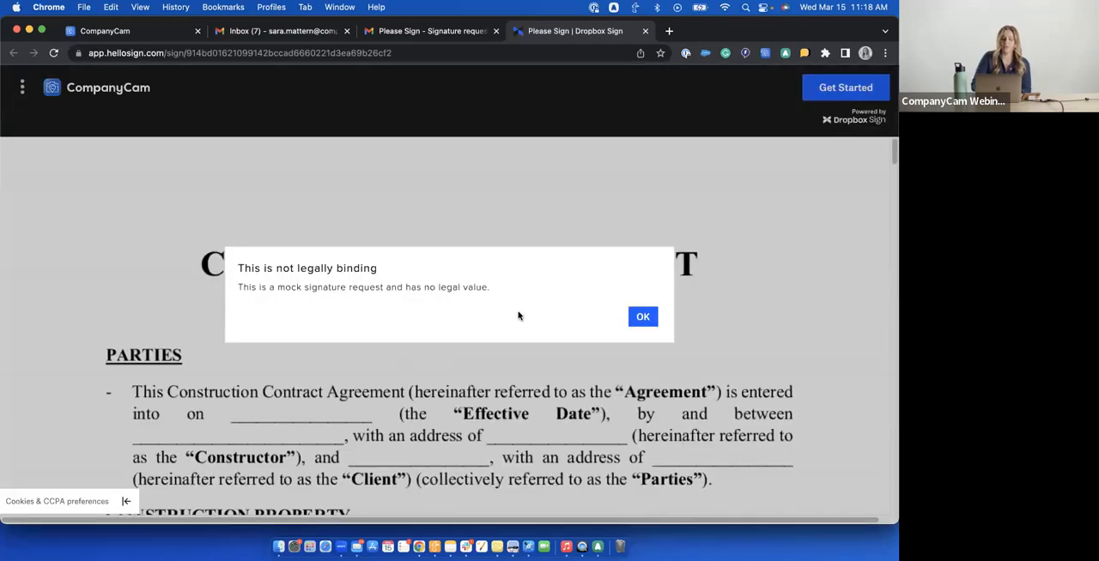
{"action": "mouse_move", "coordinate": [391, 317]}
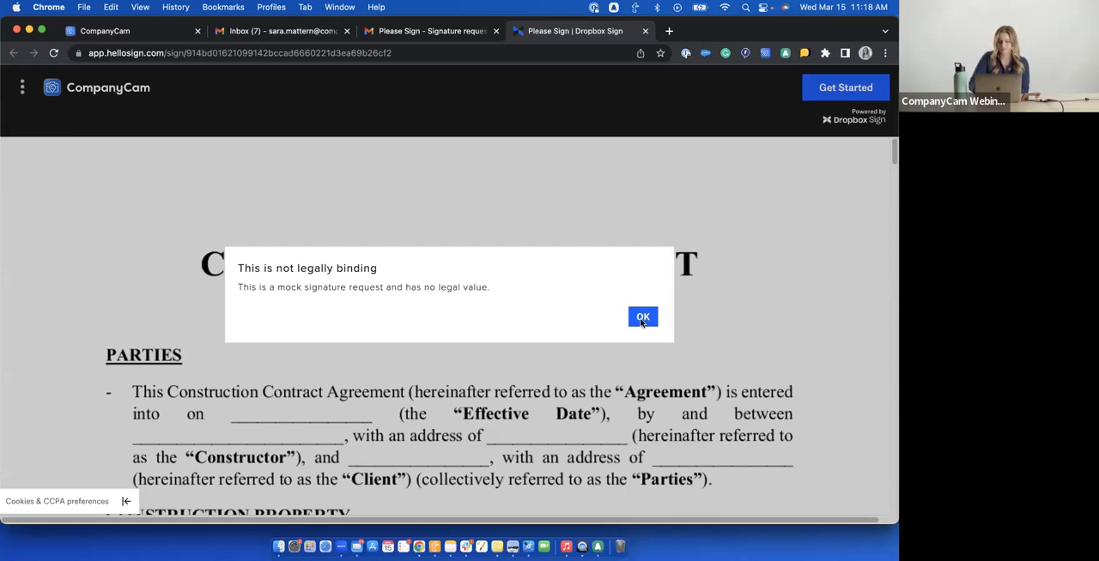
{"action": "left_click", "coordinate": [642, 316]}
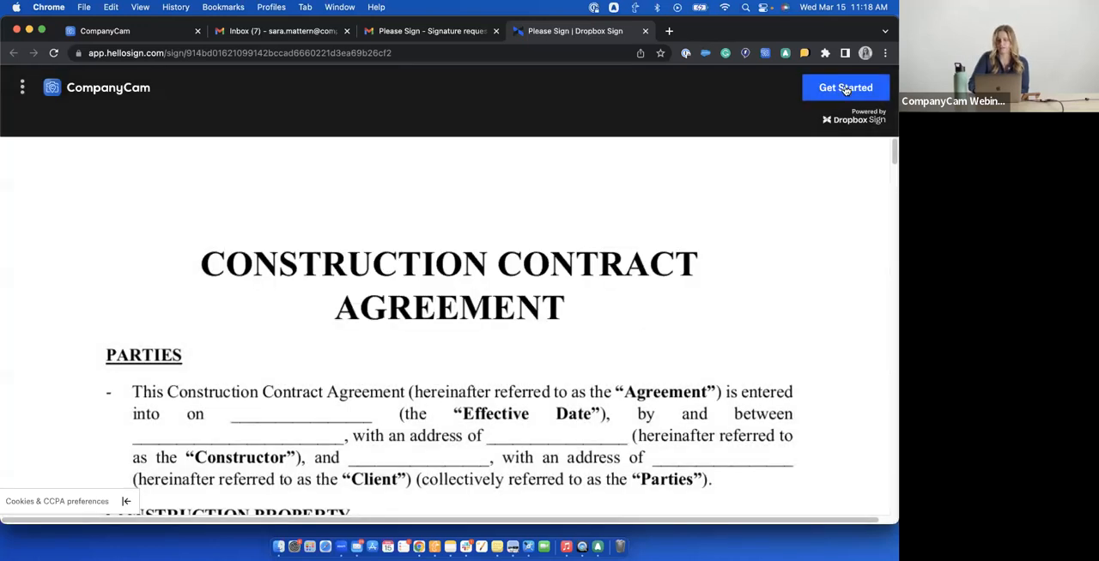
{"action": "left_click", "coordinate": [844, 88]}
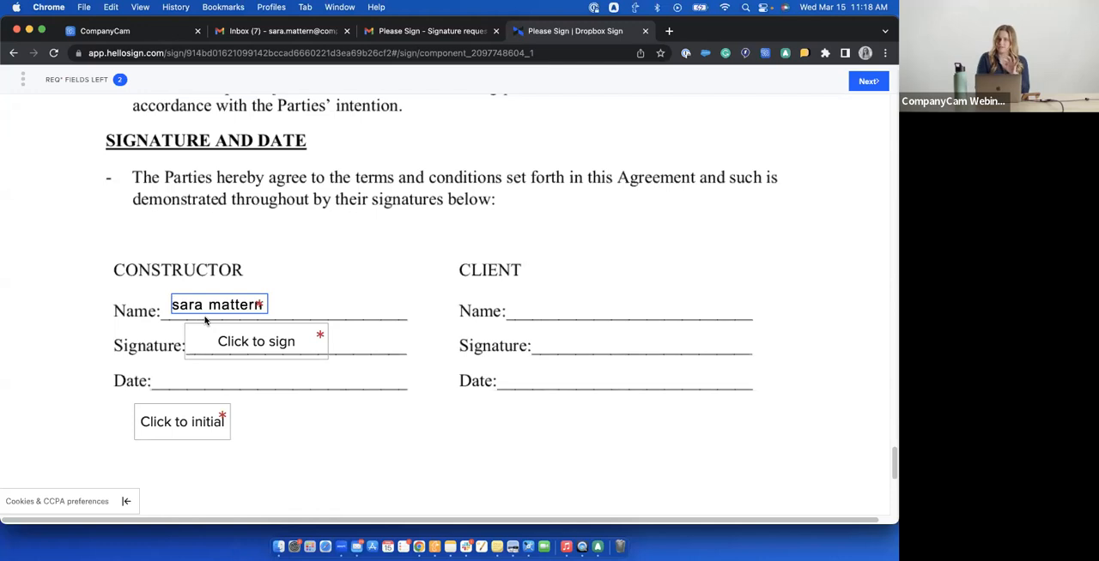
{"action": "left_click", "coordinate": [255, 341]}
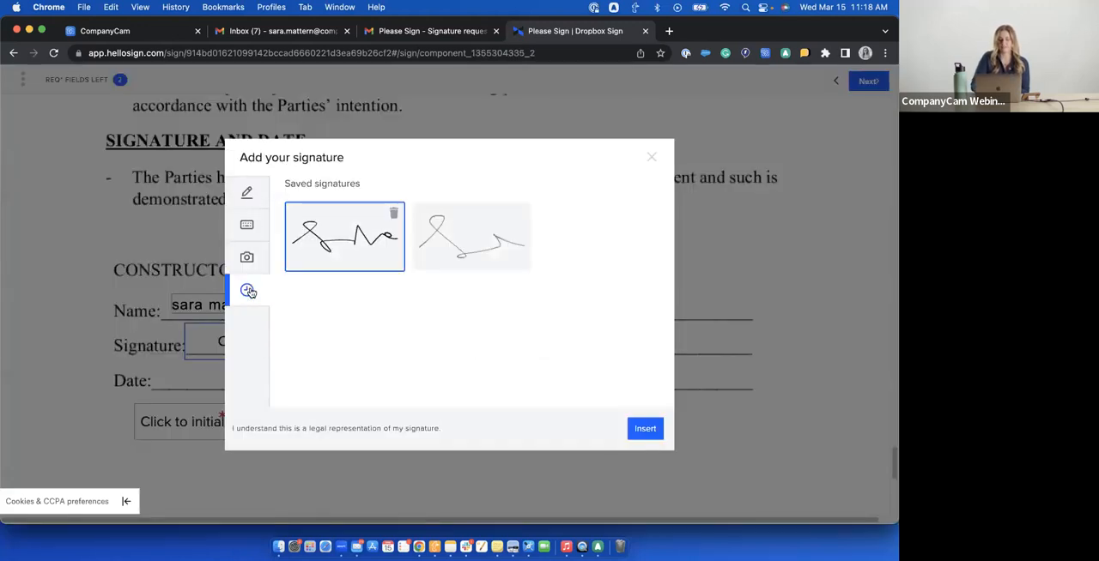
Browse the Draw, Type and Upload options, then insert a saved signature on the Signature line.
{"action": "left_click", "coordinate": [247, 193]}
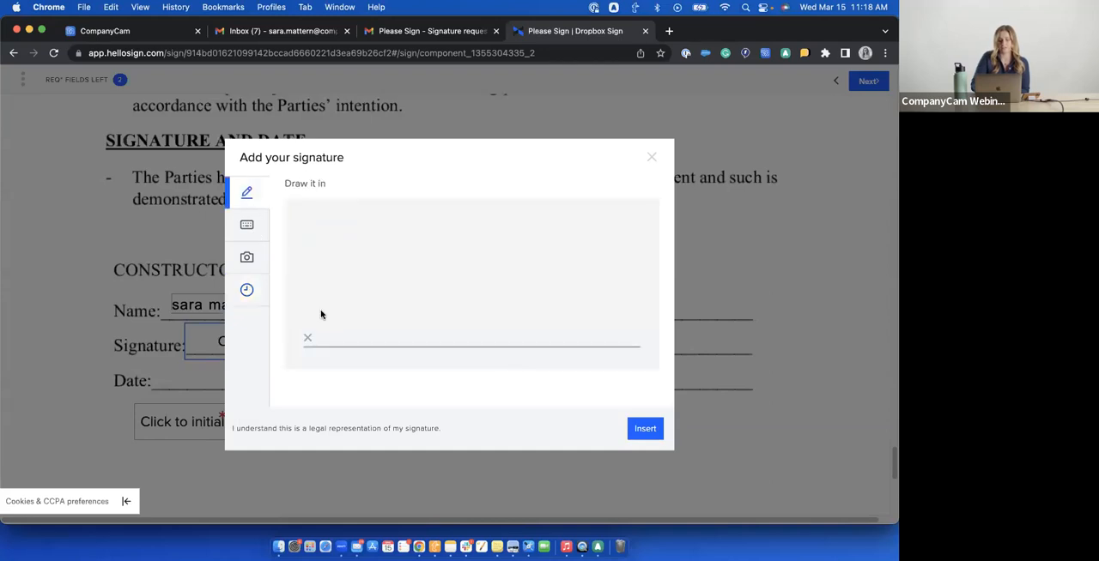
{"action": "left_click", "coordinate": [247, 226]}
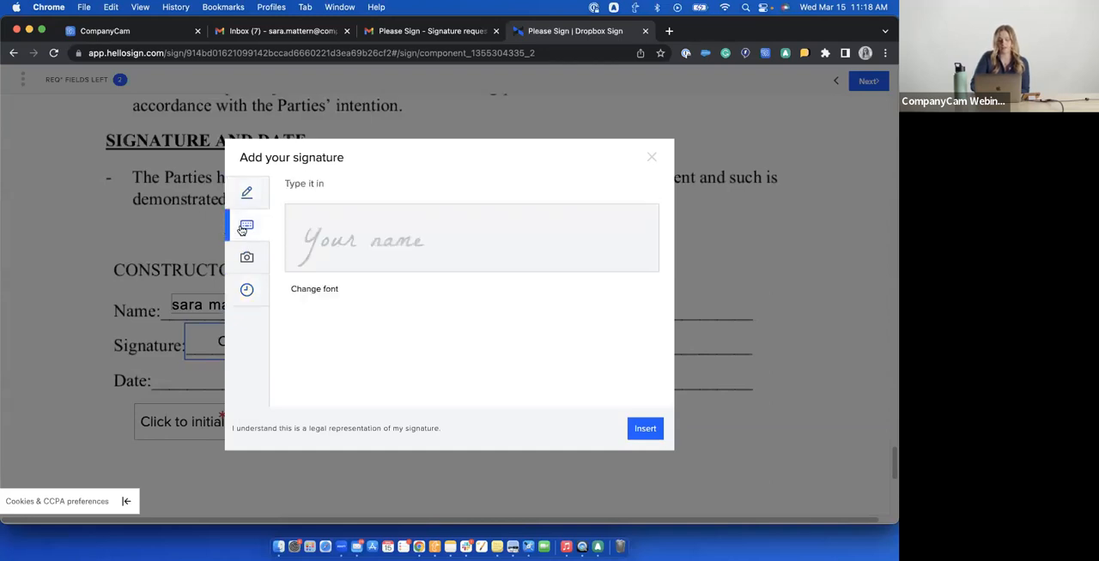
{"action": "left_click", "coordinate": [247, 257]}
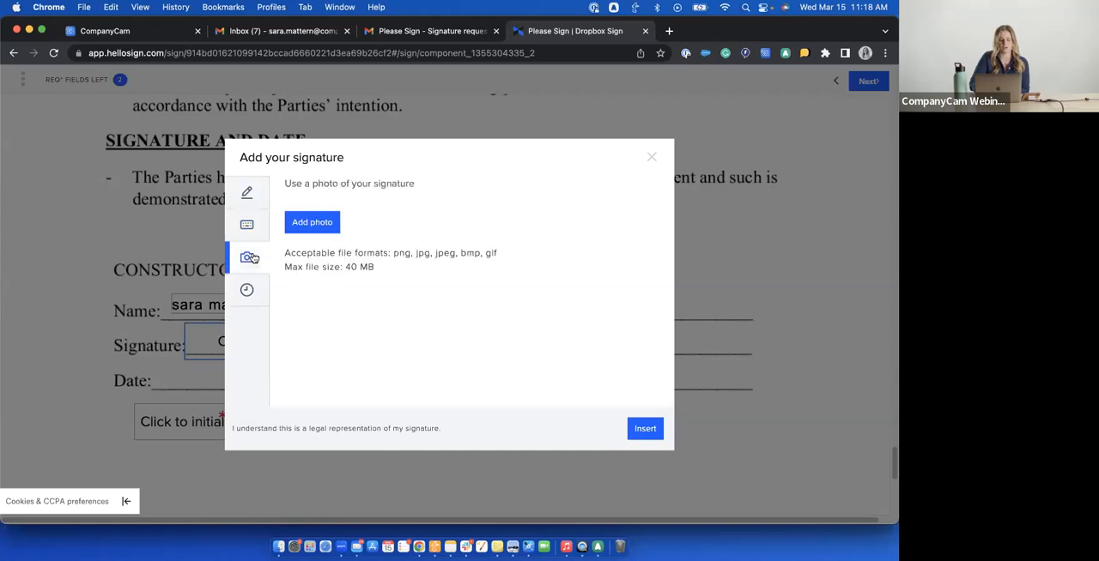
{"action": "left_click", "coordinate": [247, 290]}
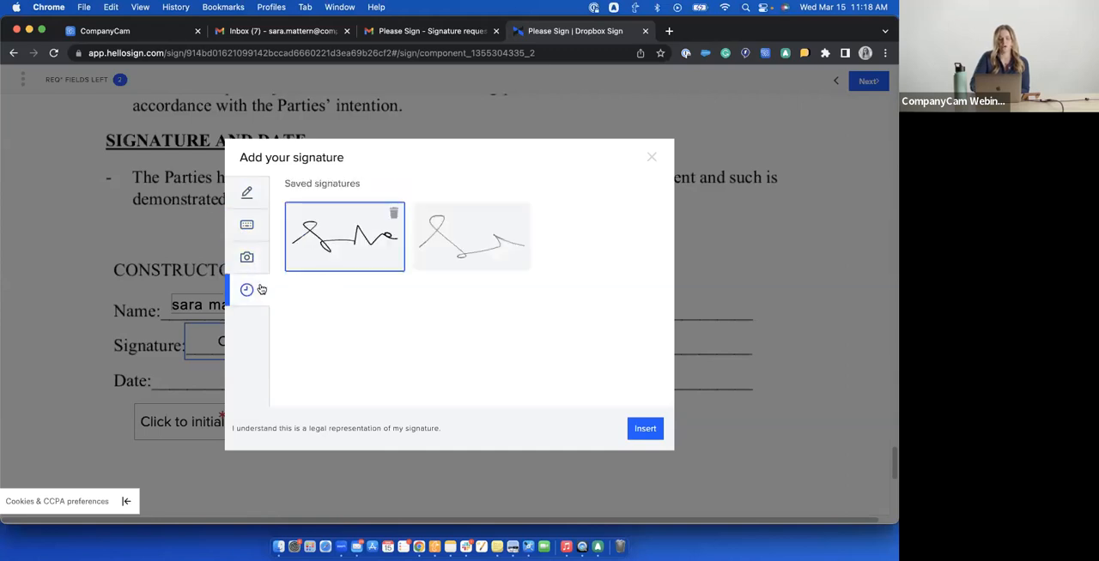
{"action": "mouse_move", "coordinate": [266, 308]}
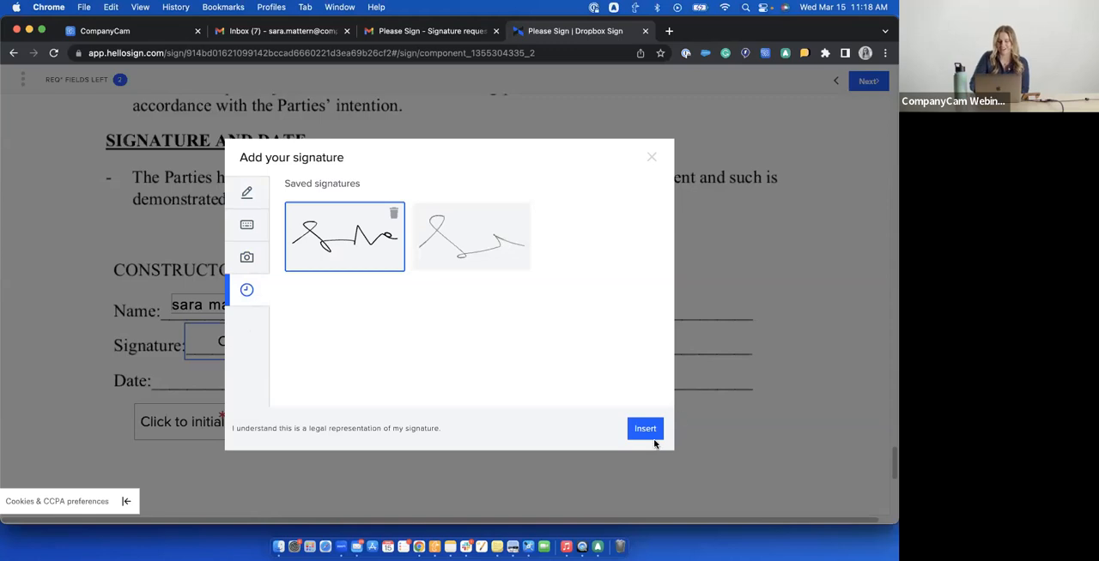
{"action": "left_click", "coordinate": [645, 429]}
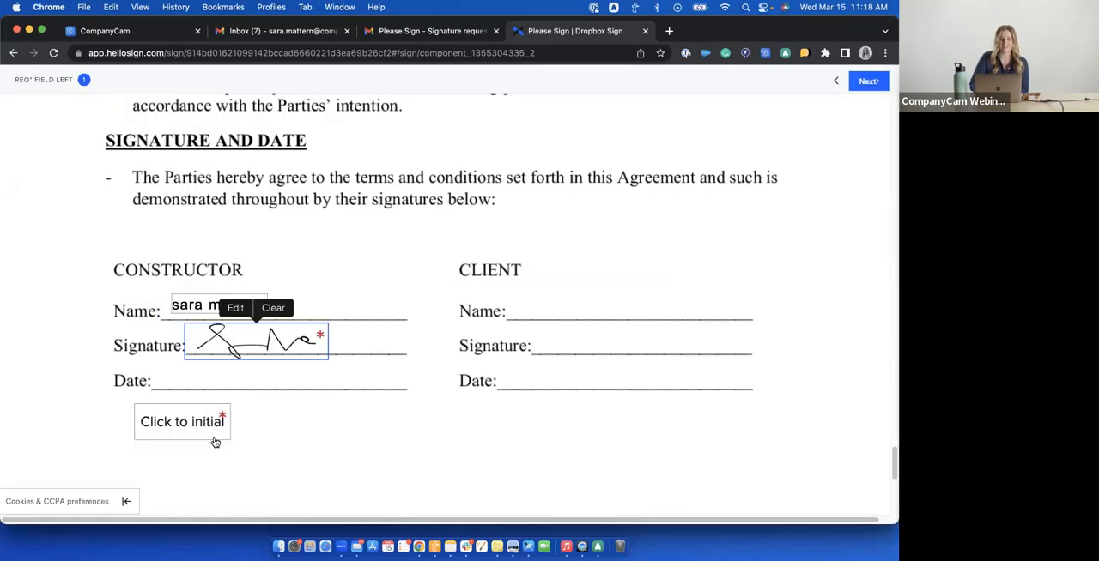
Insert typed initials 'sb' in the initials field, completing all required fields.
{"action": "left_click", "coordinate": [182, 423]}
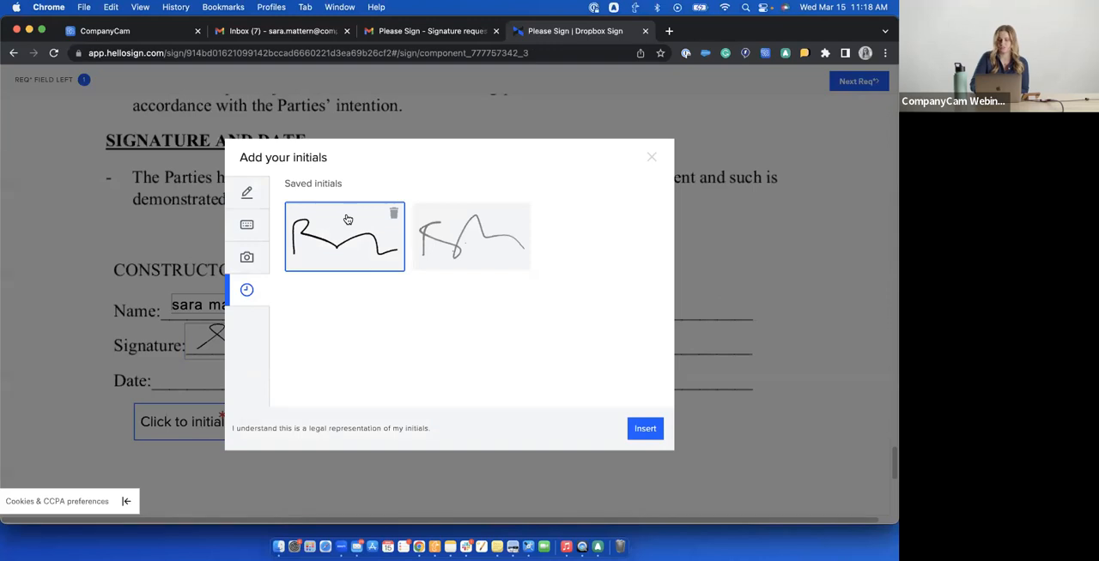
{"action": "mouse_move", "coordinate": [247, 225]}
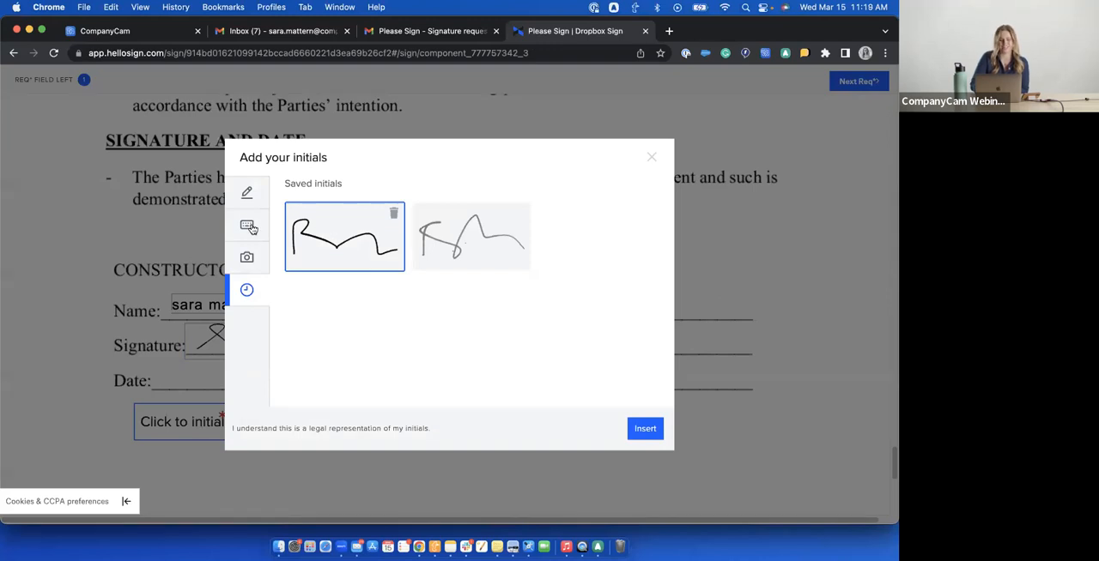
{"action": "left_click", "coordinate": [247, 223]}
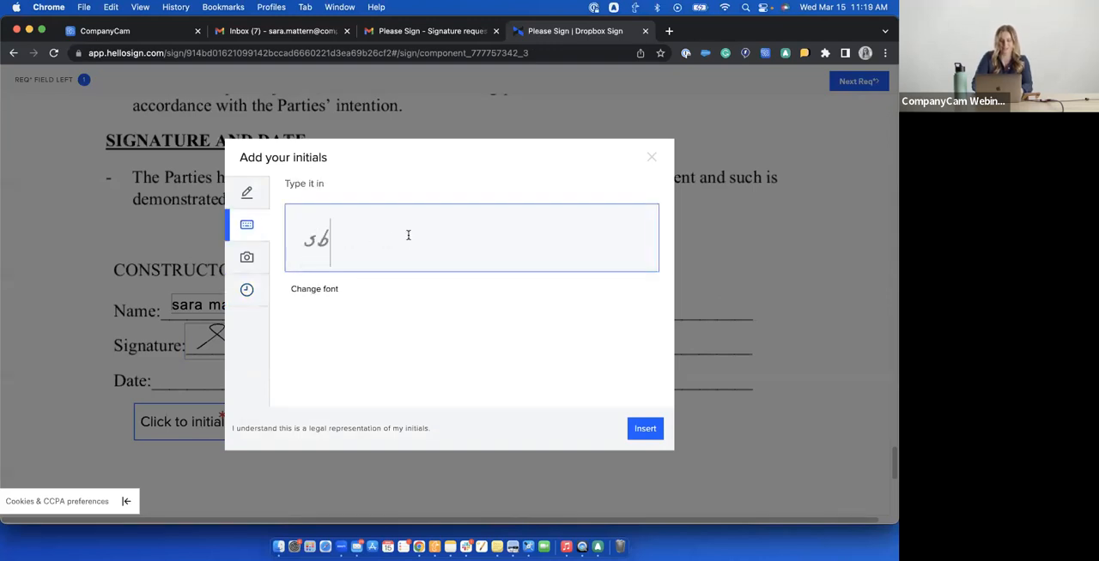
{"action": "left_click", "coordinate": [646, 429]}
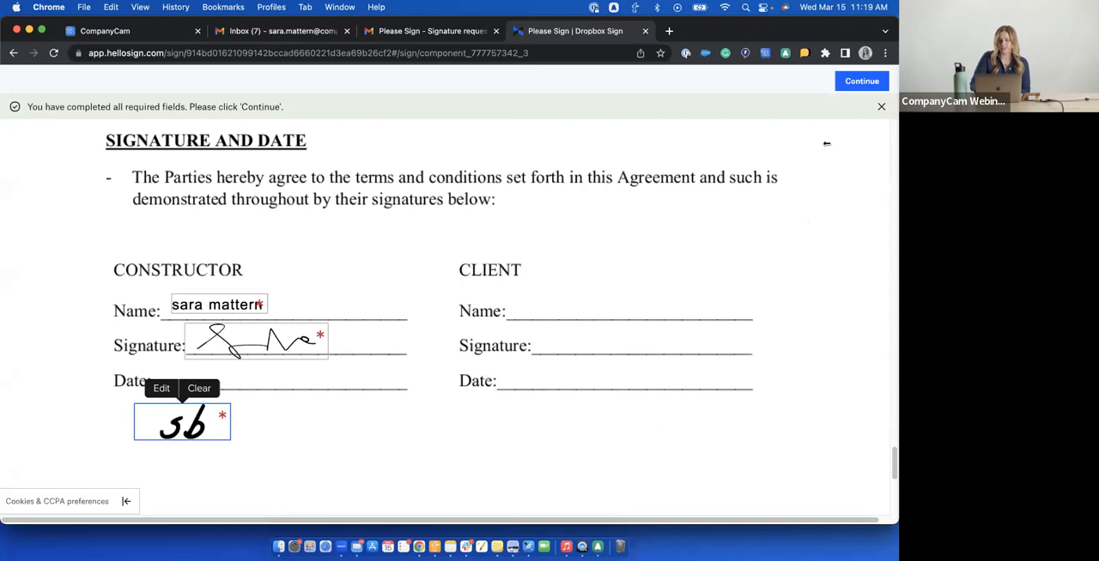
Continue and agree to the terms, submitting the signed construction contract.
{"action": "left_click", "coordinate": [861, 81]}
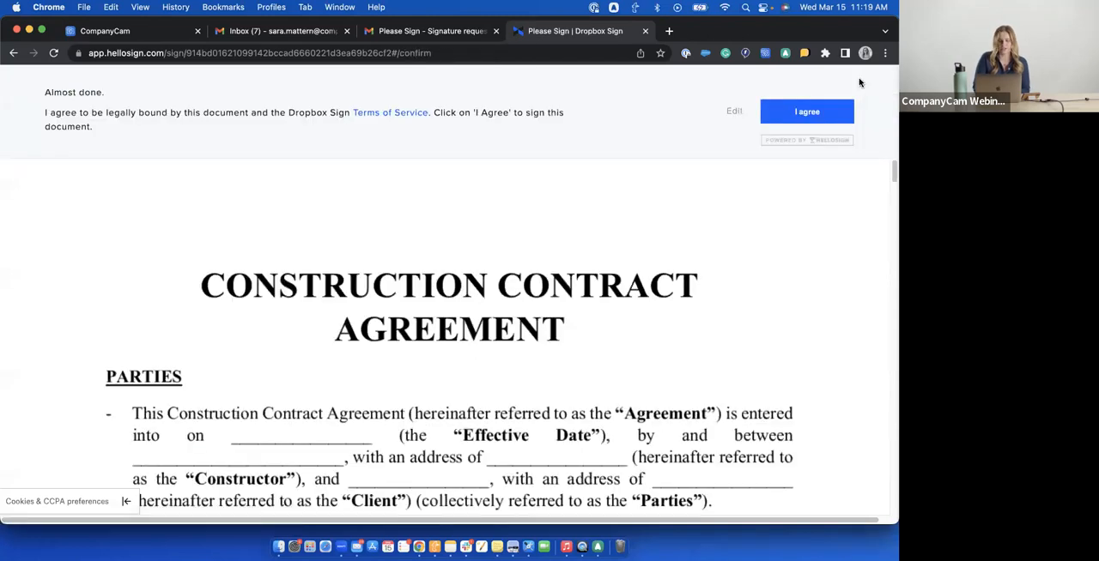
{"action": "mouse_move", "coordinate": [106, 137]}
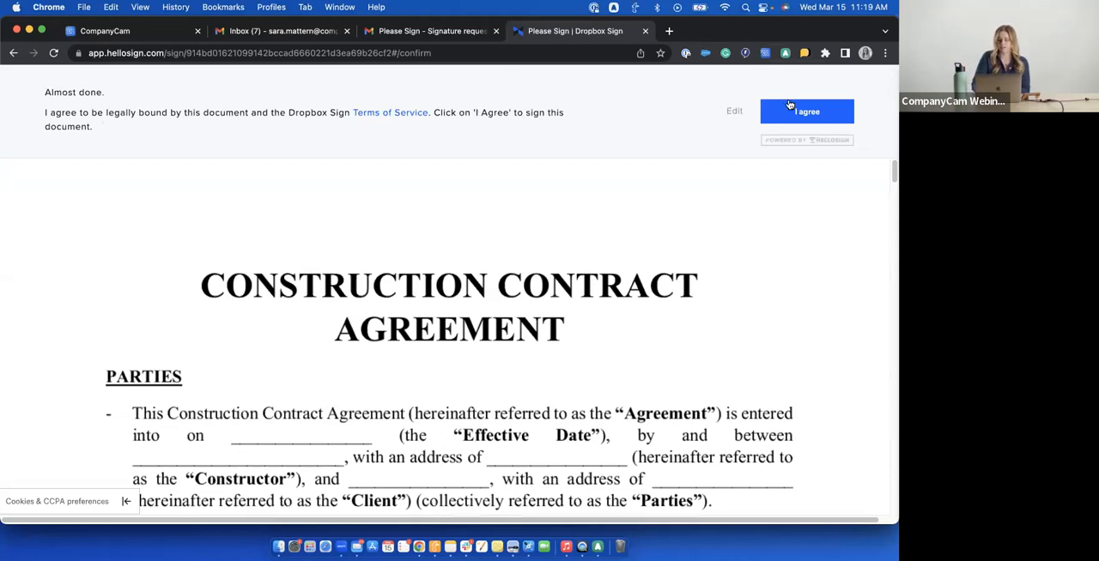
{"action": "left_click", "coordinate": [806, 112]}
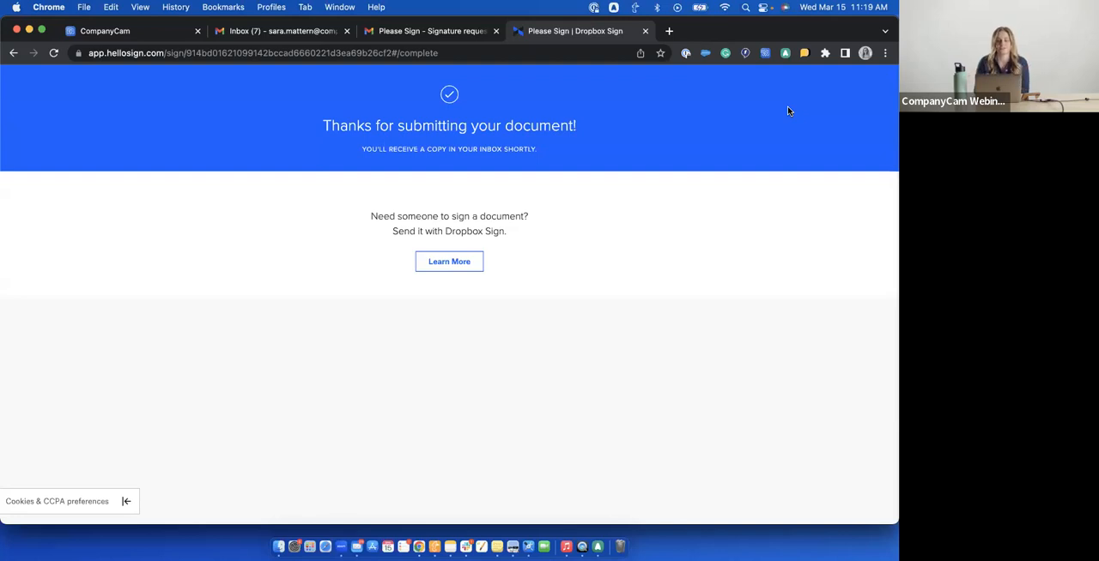
View the Dropbox Sign 'You just signed Please Sign' email with the Please_Sign.pdf attachment.
{"action": "left_click", "coordinate": [283, 31]}
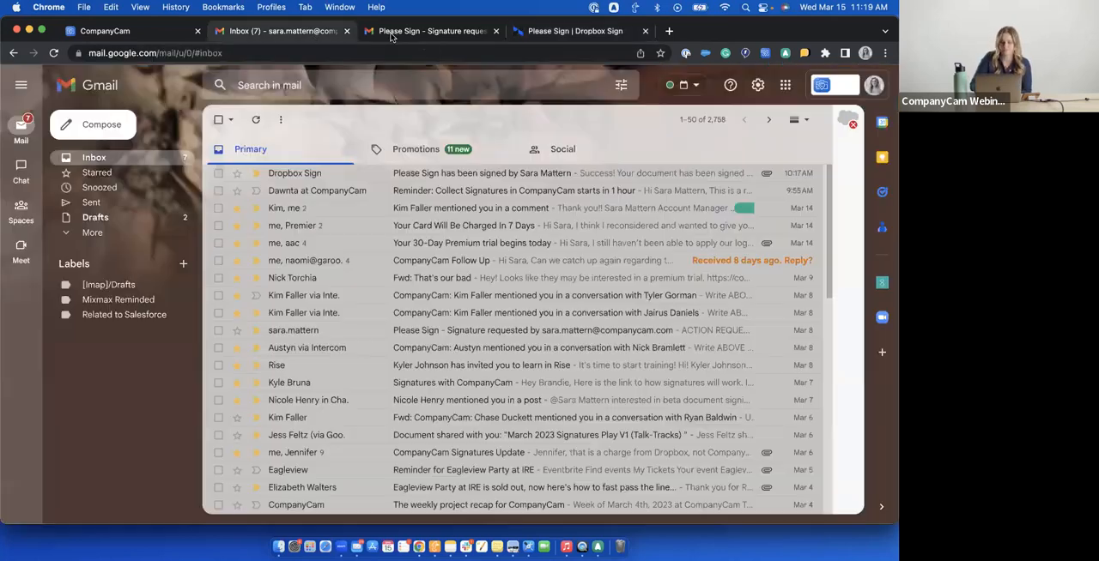
{"action": "left_click", "coordinate": [432, 31]}
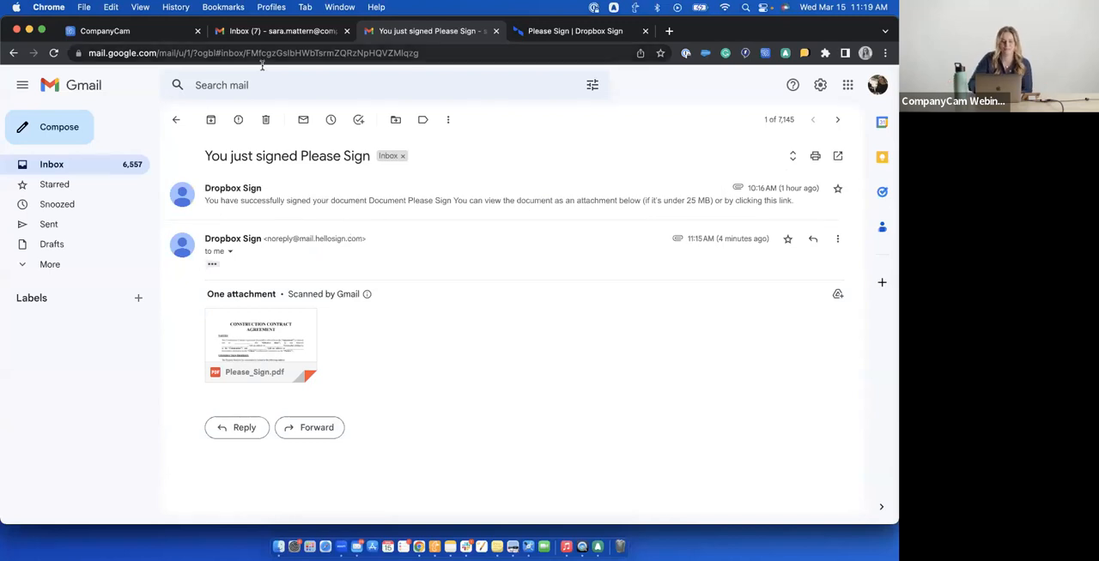
Review the Roof Damage documents list, where the newest contract copy shows Signed.
{"action": "left_click", "coordinate": [128, 31]}
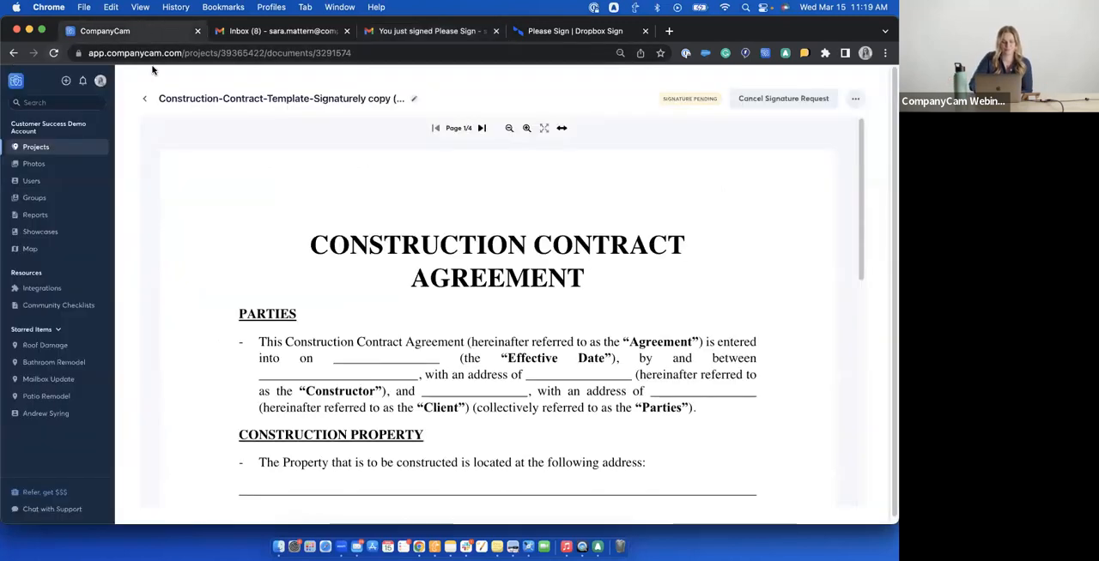
{"action": "left_click", "coordinate": [144, 97]}
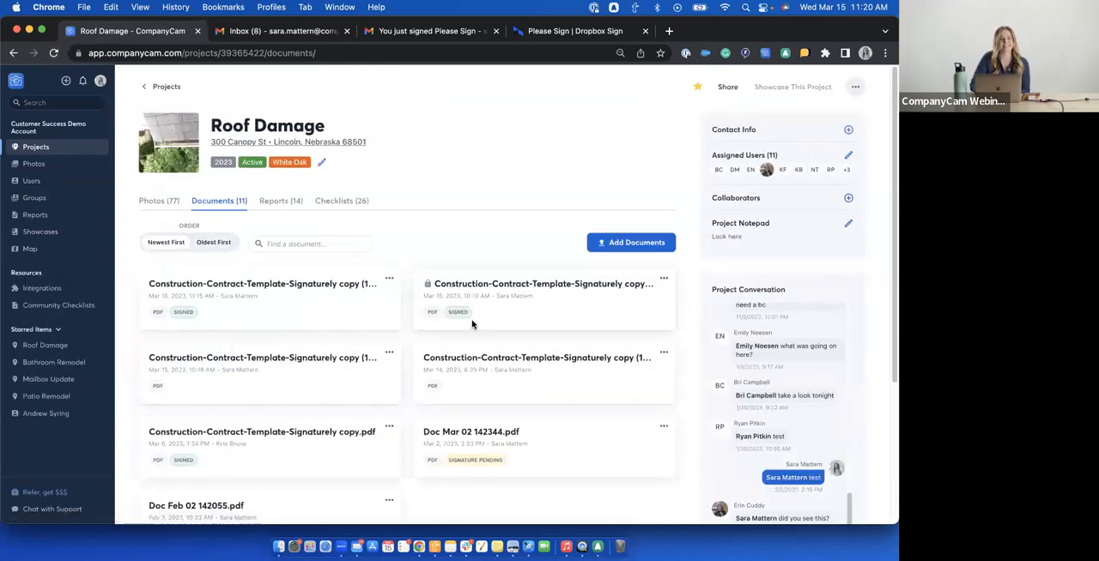
{"action": "mouse_move", "coordinate": [462, 324]}
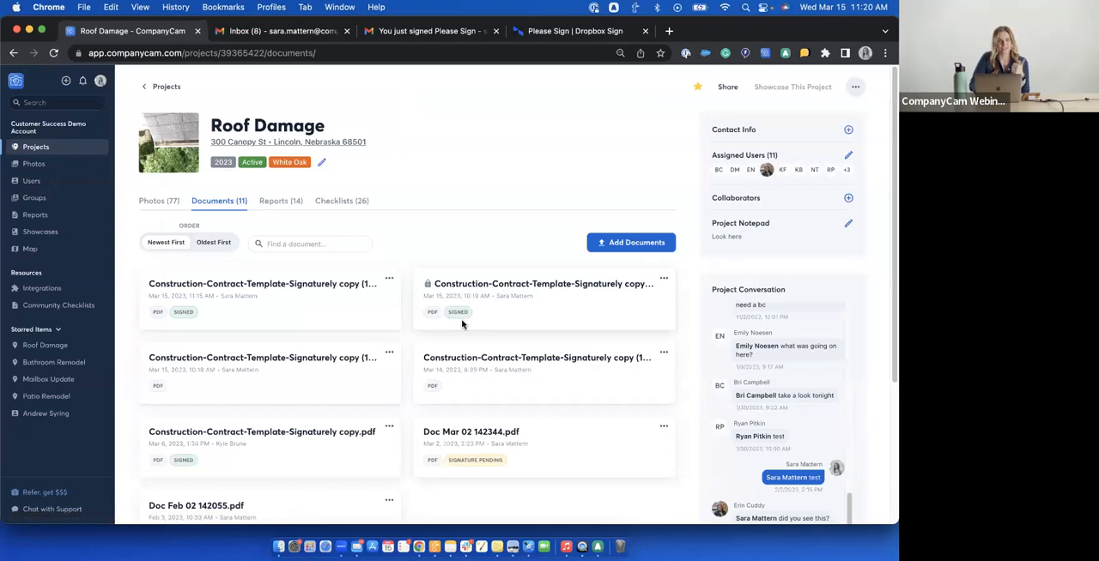
{"action": "scroll", "scroll_direction": "down", "scroll_amount": 3}
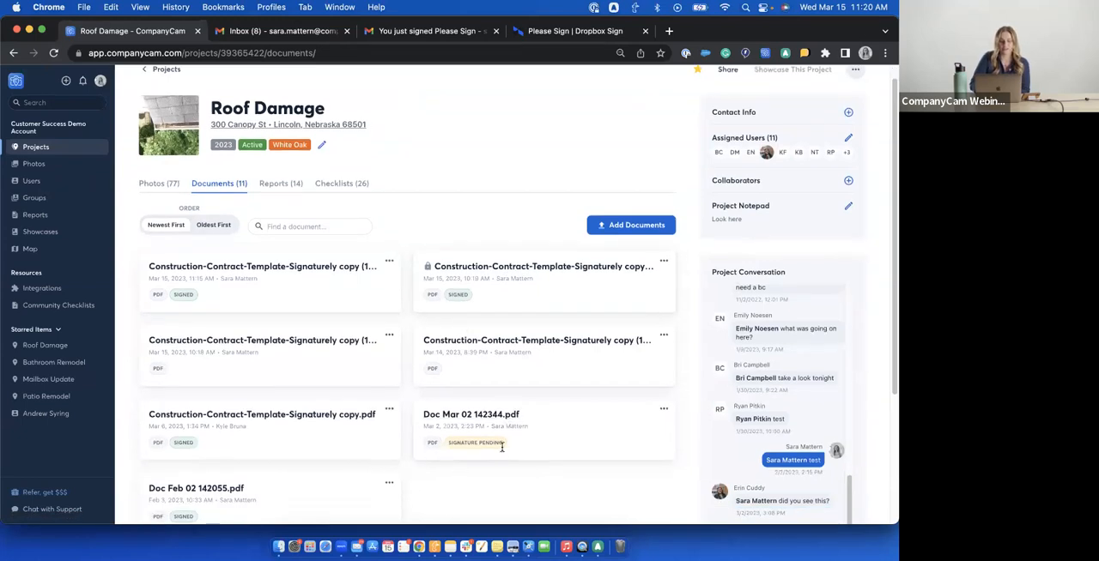
{"action": "mouse_move", "coordinate": [489, 467]}
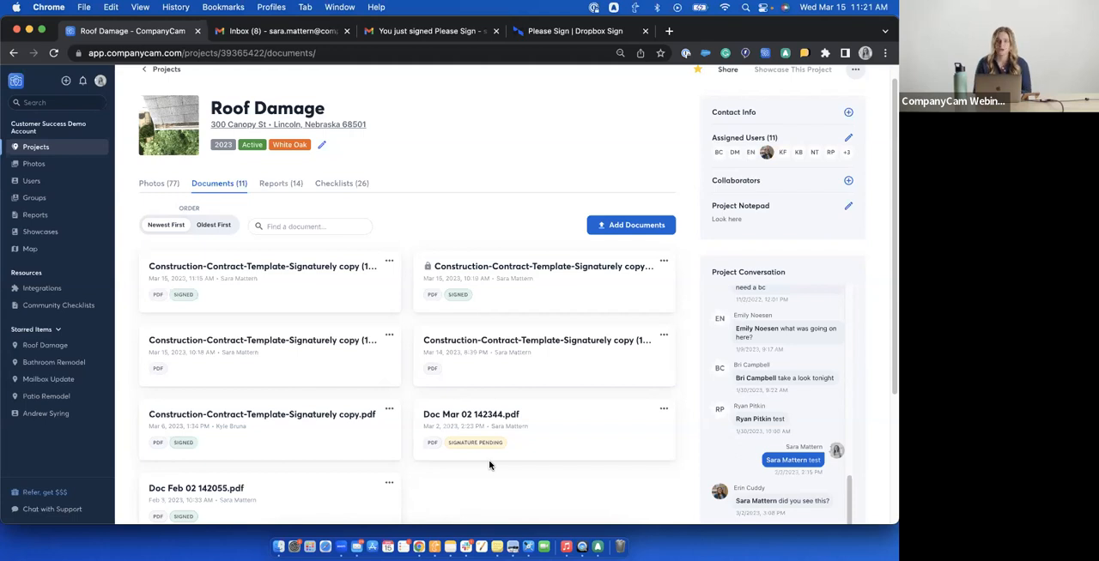
{"action": "mouse_move", "coordinate": [115, 79]}
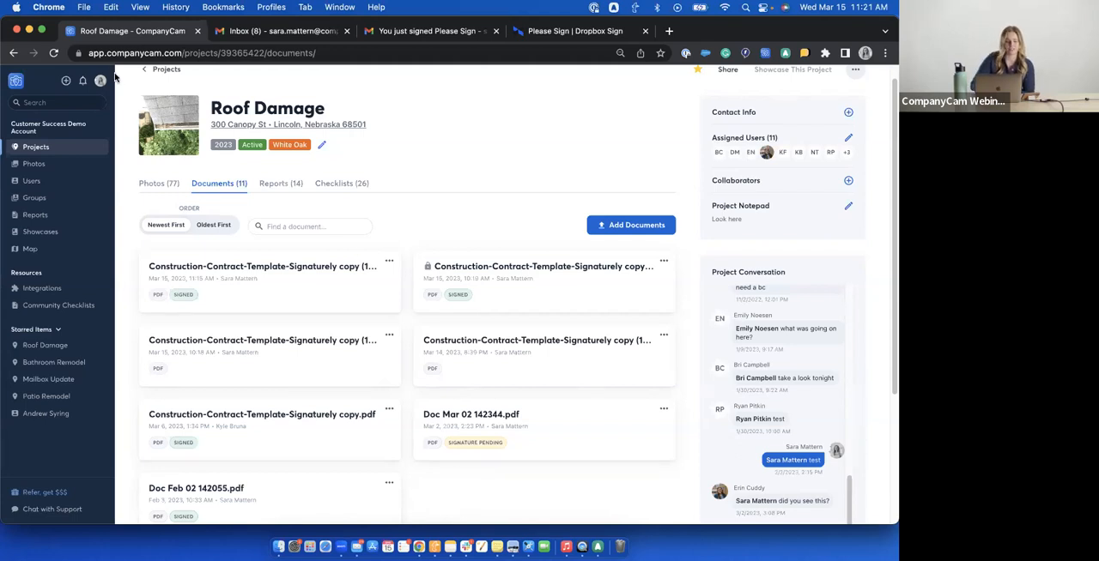
{"action": "left_click", "coordinate": [101, 81]}
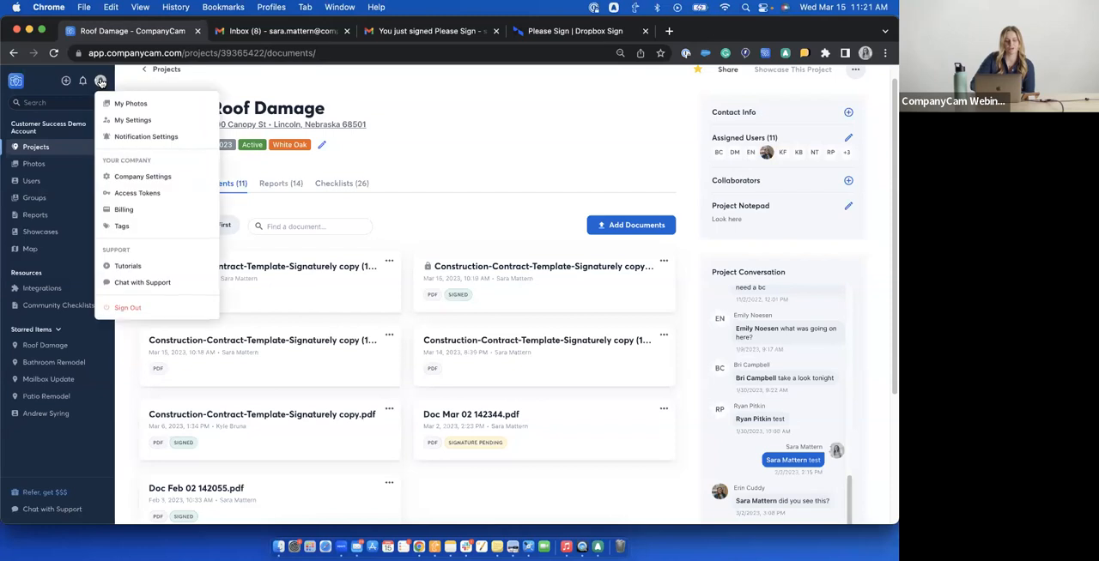
{"action": "mouse_move", "coordinate": [123, 209]}
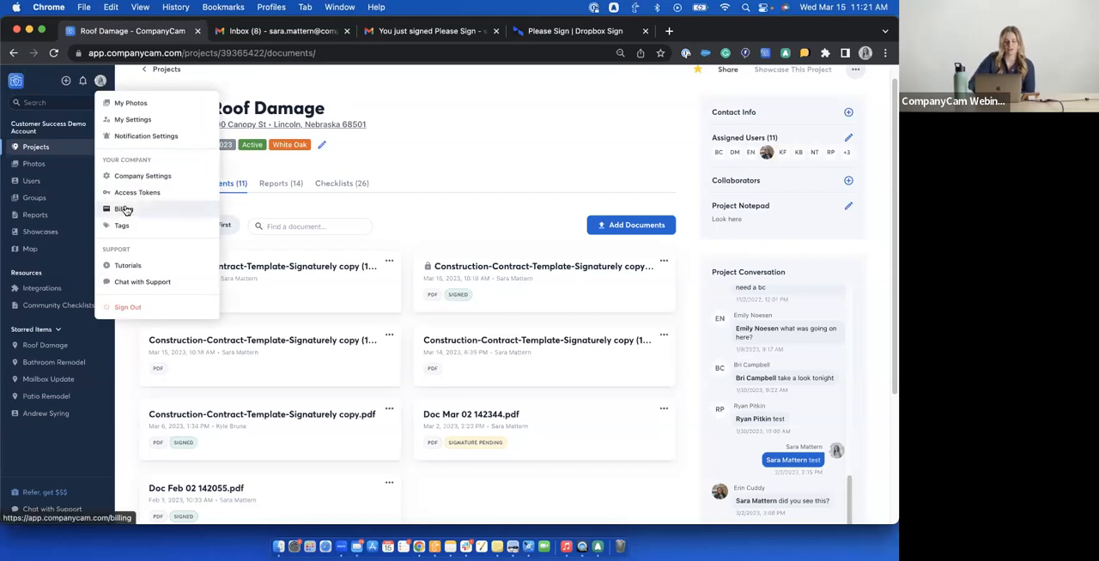
{"action": "left_click", "coordinate": [124, 209]}
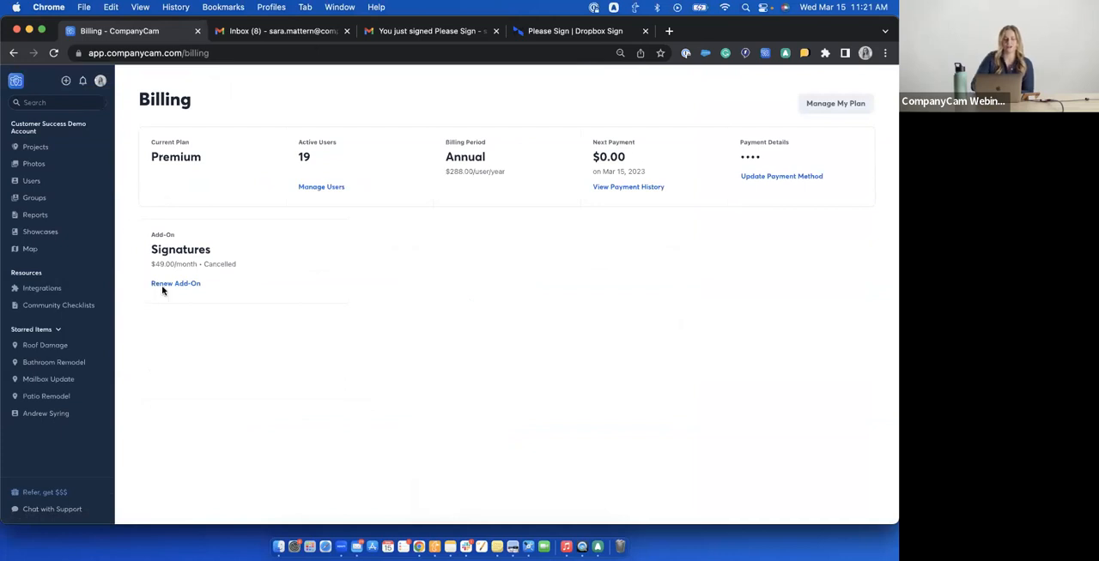
{"action": "mouse_move", "coordinate": [227, 278]}
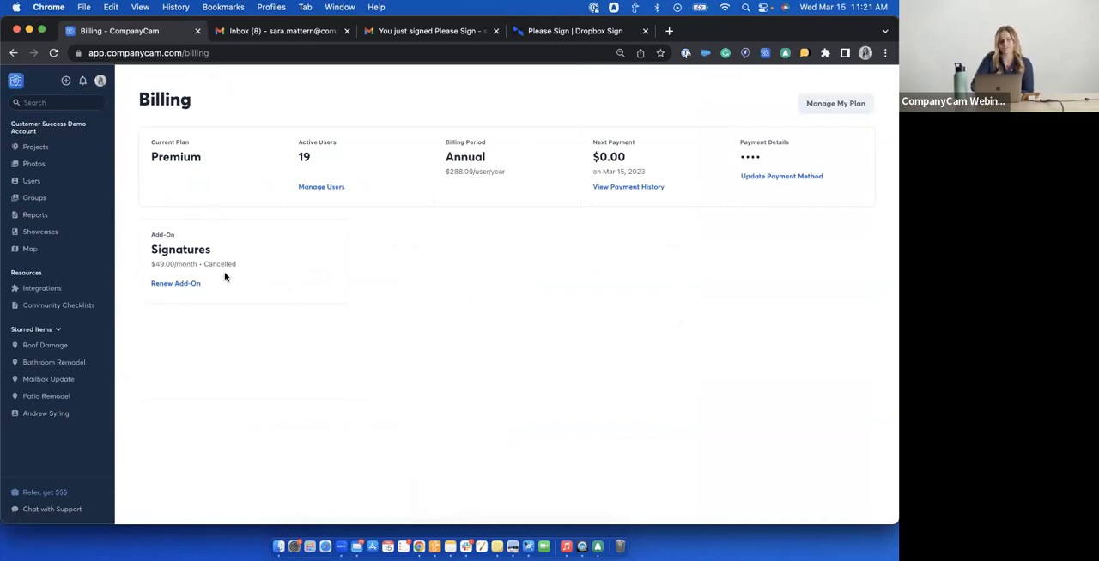
{"action": "mouse_move", "coordinate": [201, 283]}
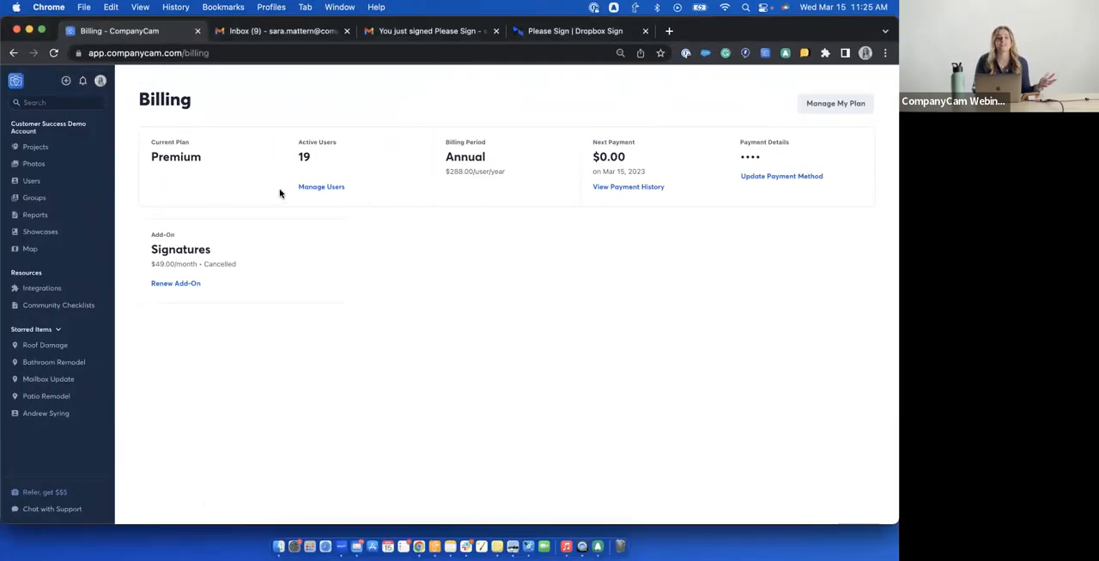
Show the Roof Damage project's Documents list from Starred Items.
{"action": "left_click", "coordinate": [35, 148]}
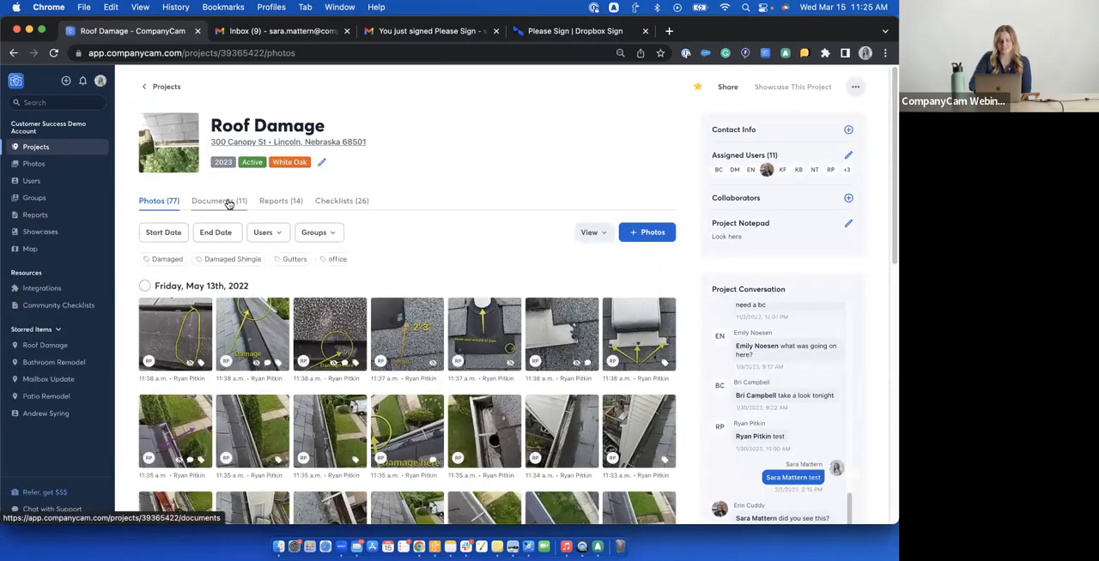
{"action": "left_click", "coordinate": [213, 201]}
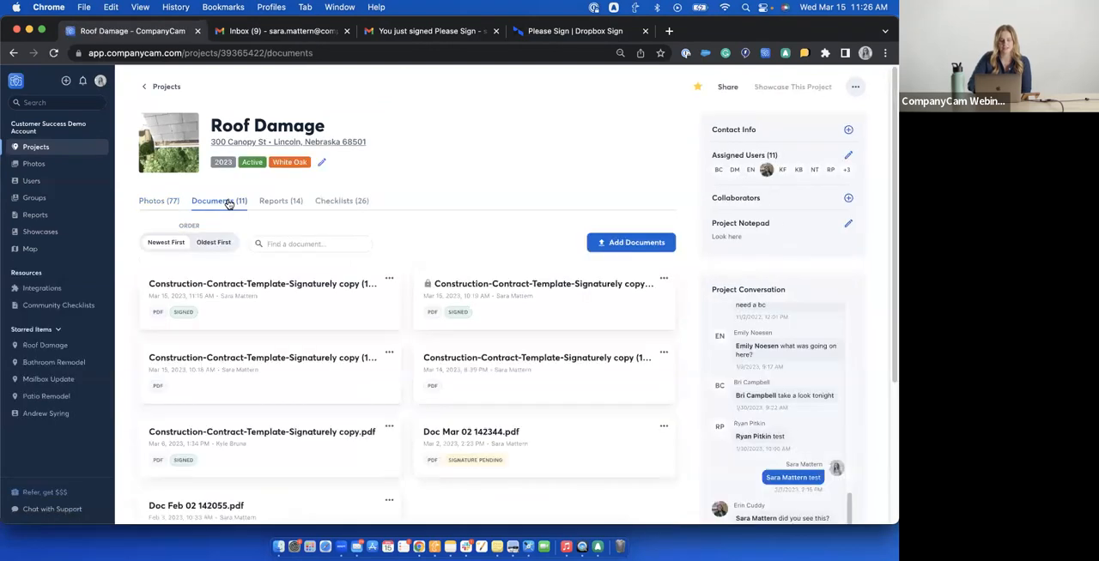
{"action": "mouse_move", "coordinate": [261, 200]}
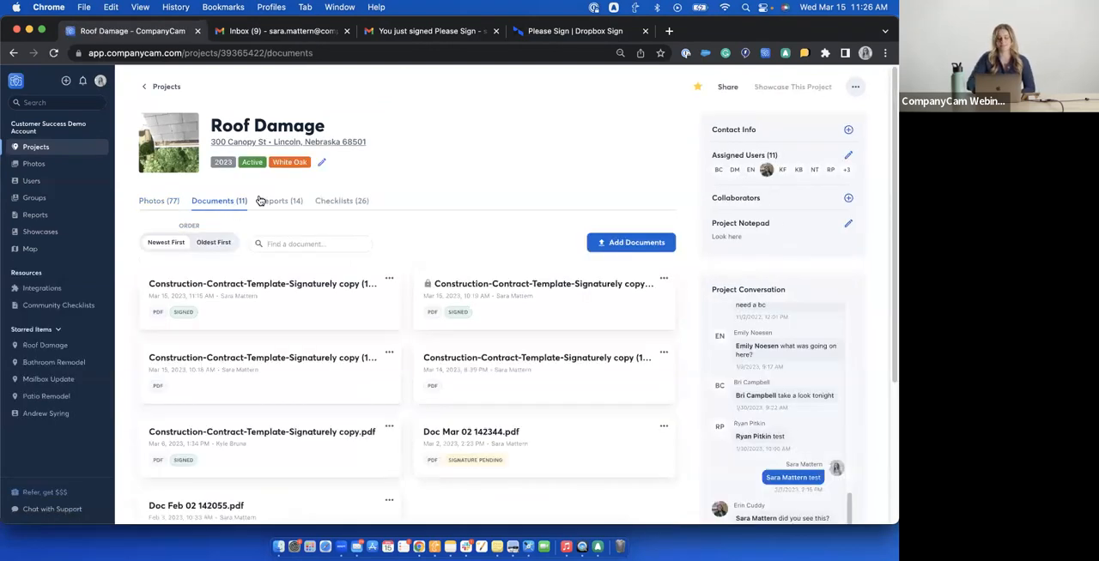
Bring up the Add Documents dialog, browsing Downloads and cancelling the file picker.
{"action": "left_click", "coordinate": [632, 242]}
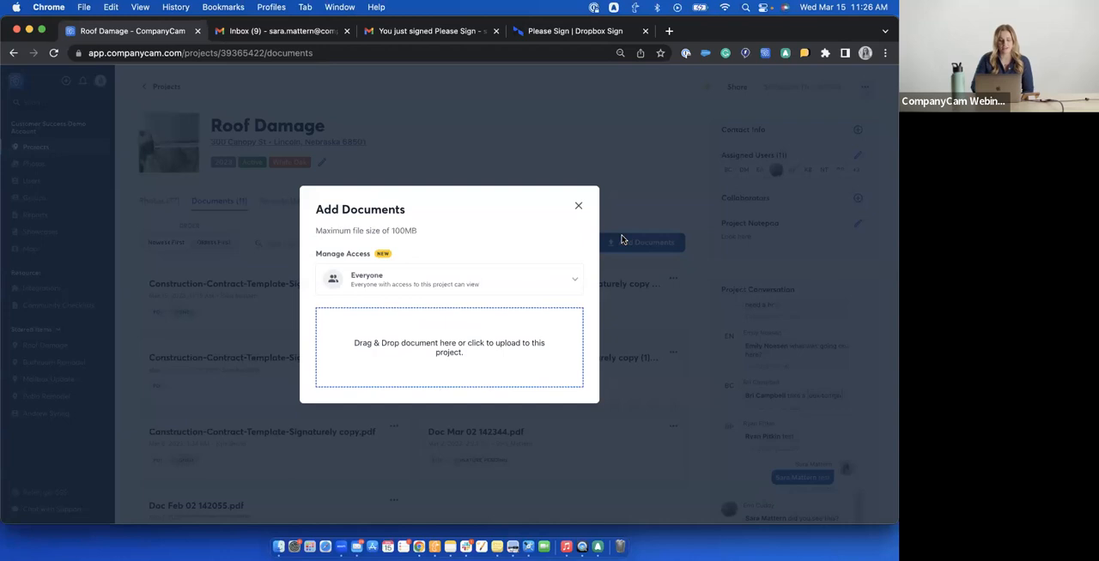
{"action": "mouse_move", "coordinate": [449, 347]}
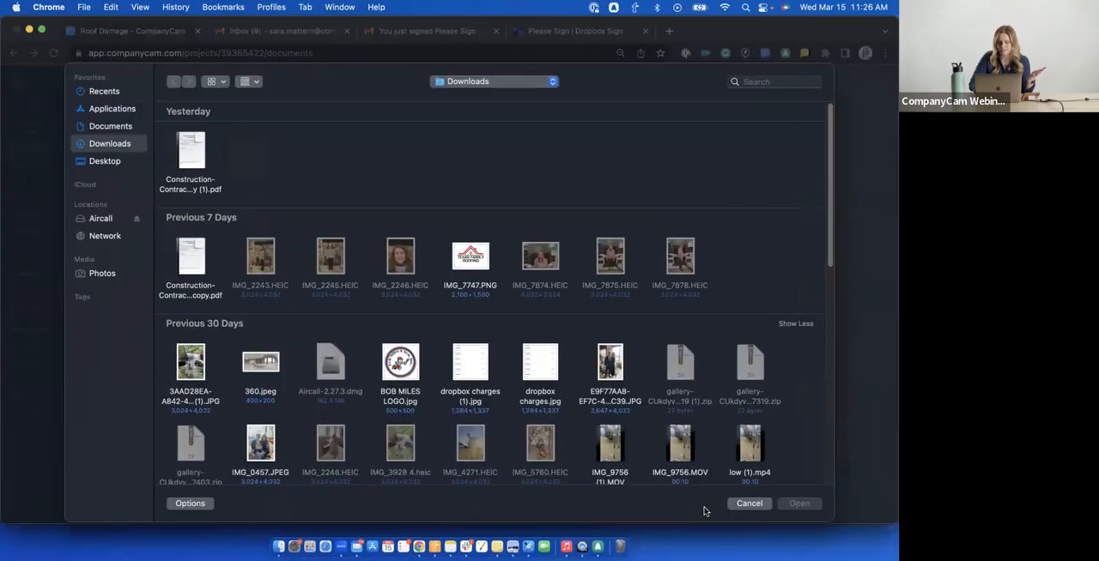
{"action": "left_click", "coordinate": [748, 503]}
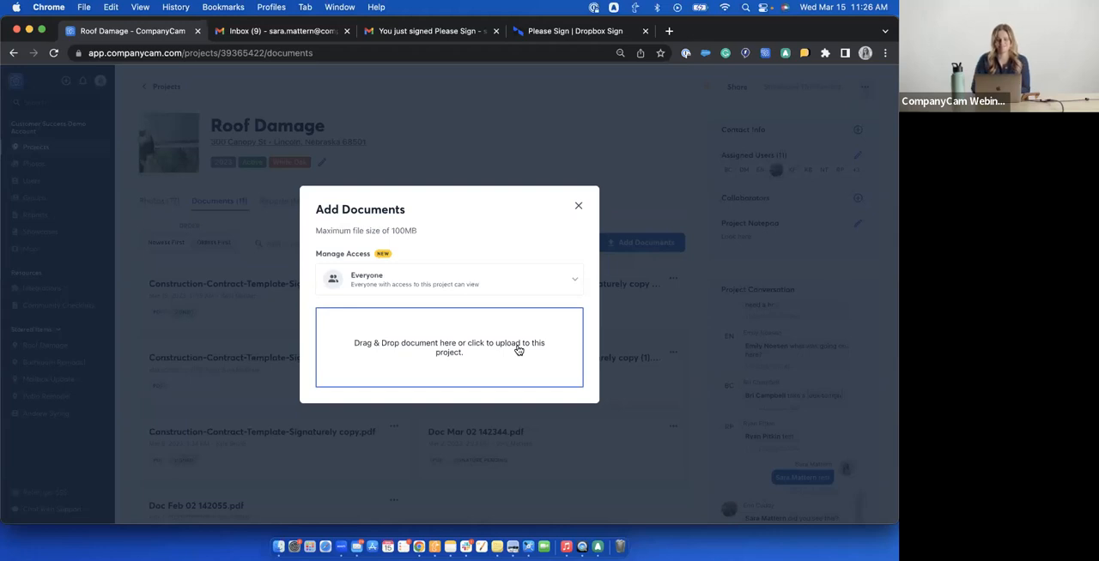
Close the Add Documents dialog without uploading, returning to the documents list.
{"action": "left_click", "coordinate": [577, 206]}
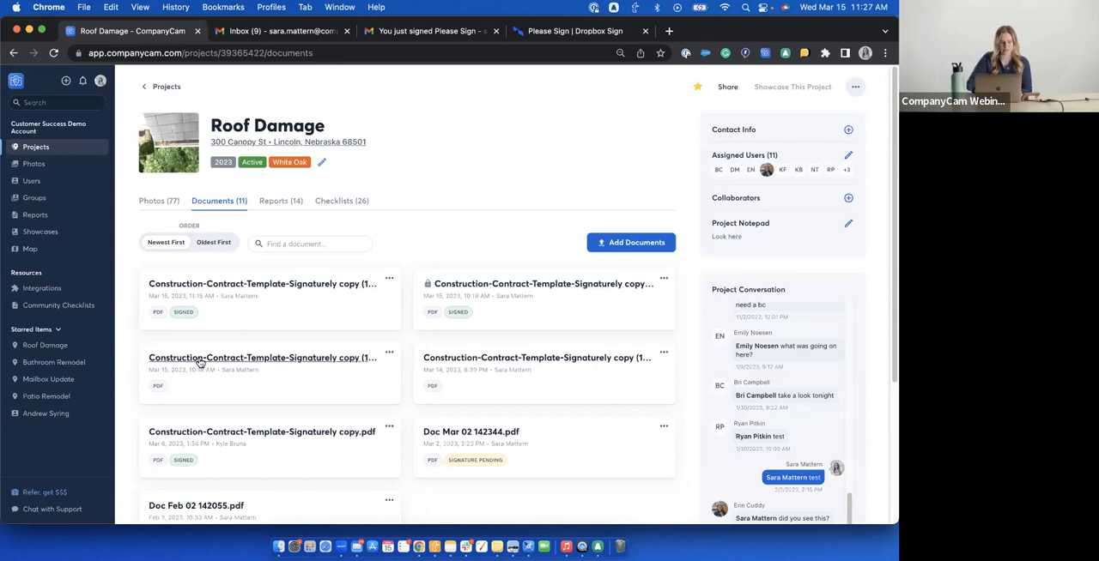
{"action": "left_click", "coordinate": [261, 358]}
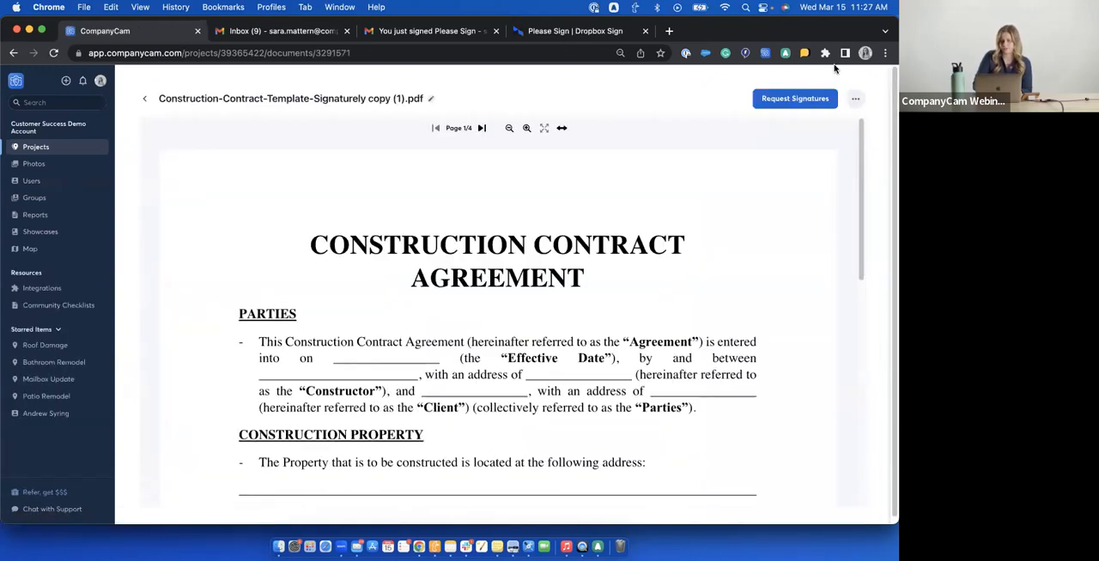
{"action": "left_click", "coordinate": [793, 98]}
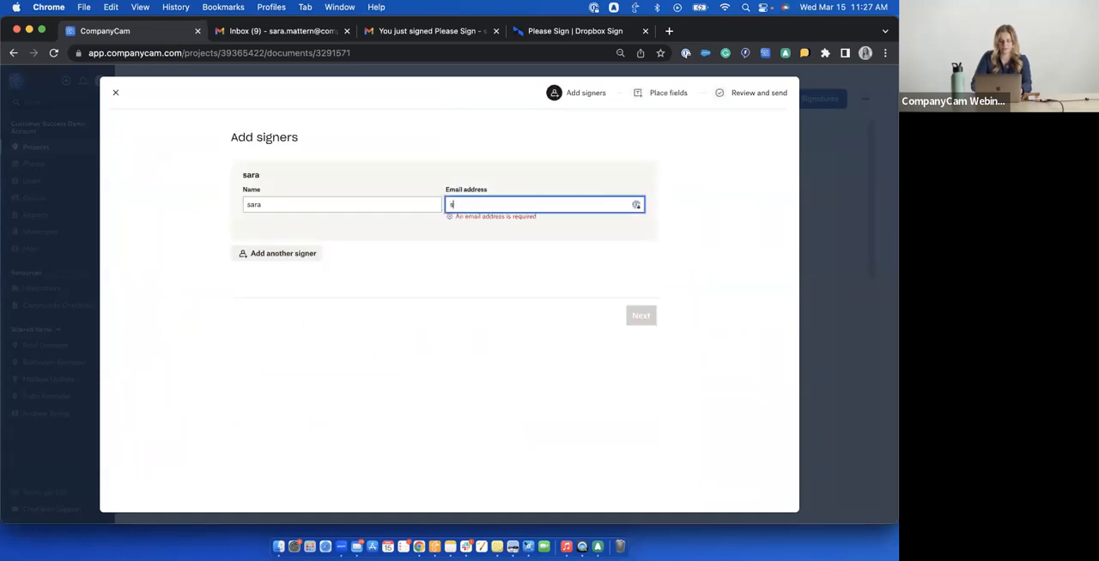
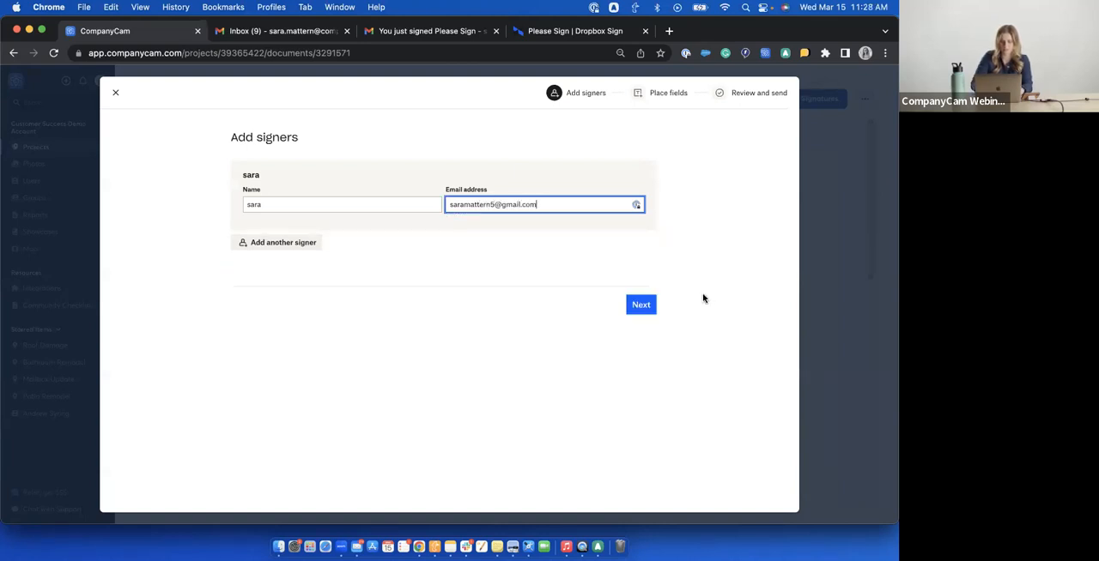
Place Full Name and Email address fields in the Parties paragraph and reach Review and send.
{"action": "left_click", "coordinate": [641, 305]}
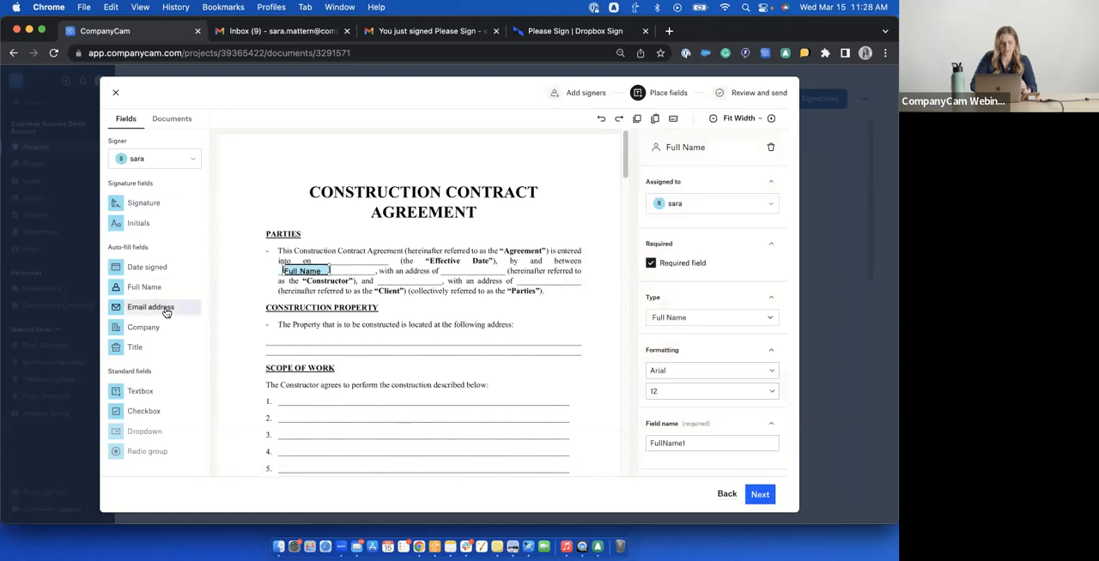
{"action": "left_click", "coordinate": [151, 306]}
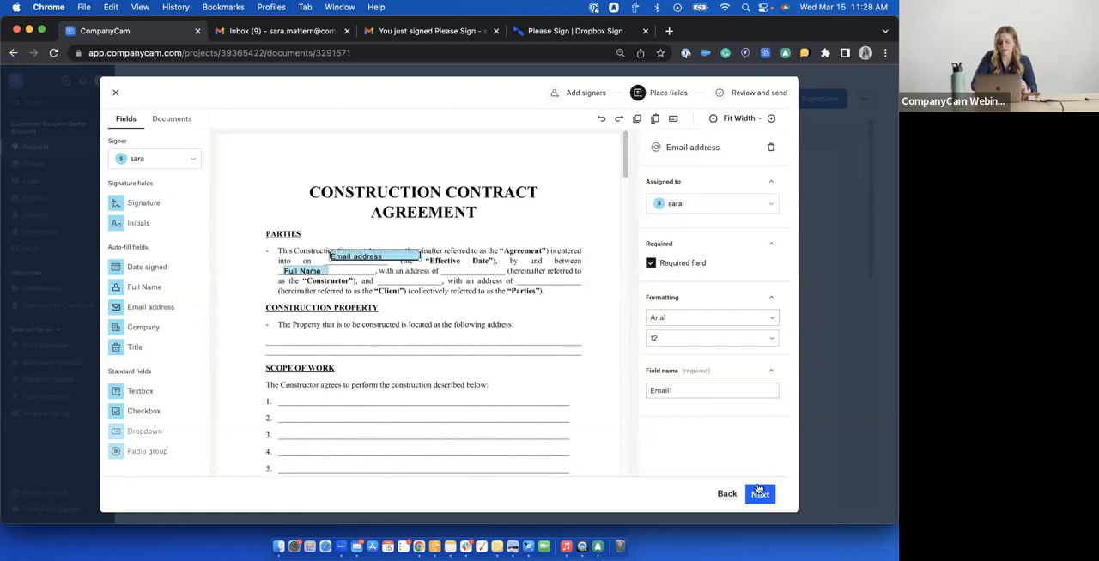
{"action": "left_click", "coordinate": [759, 494]}
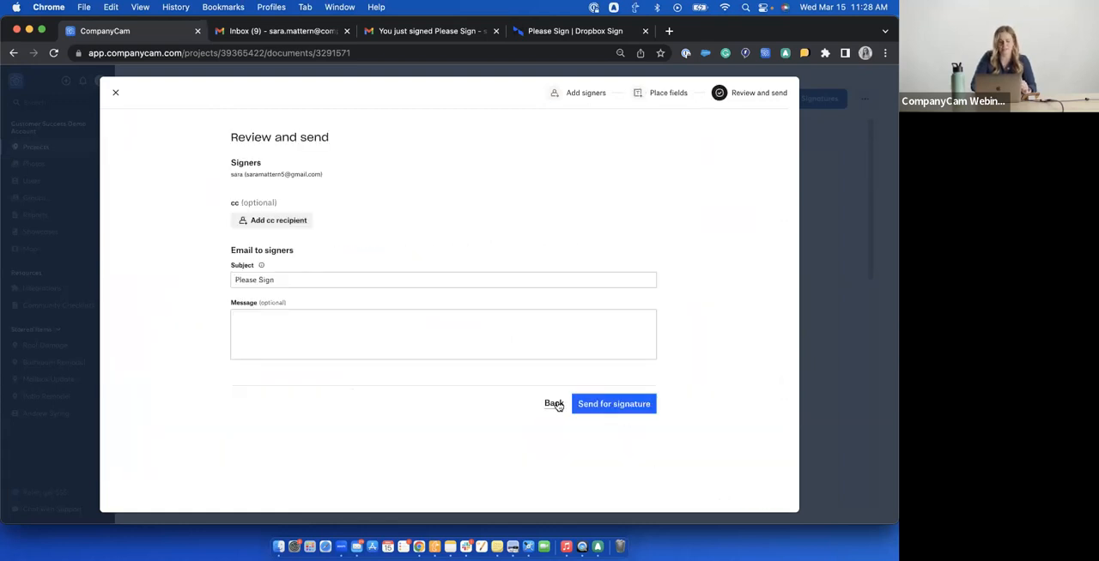
Go back to field placement and add a required Textbox on Scope of Work line 1.
{"action": "left_click", "coordinate": [552, 404]}
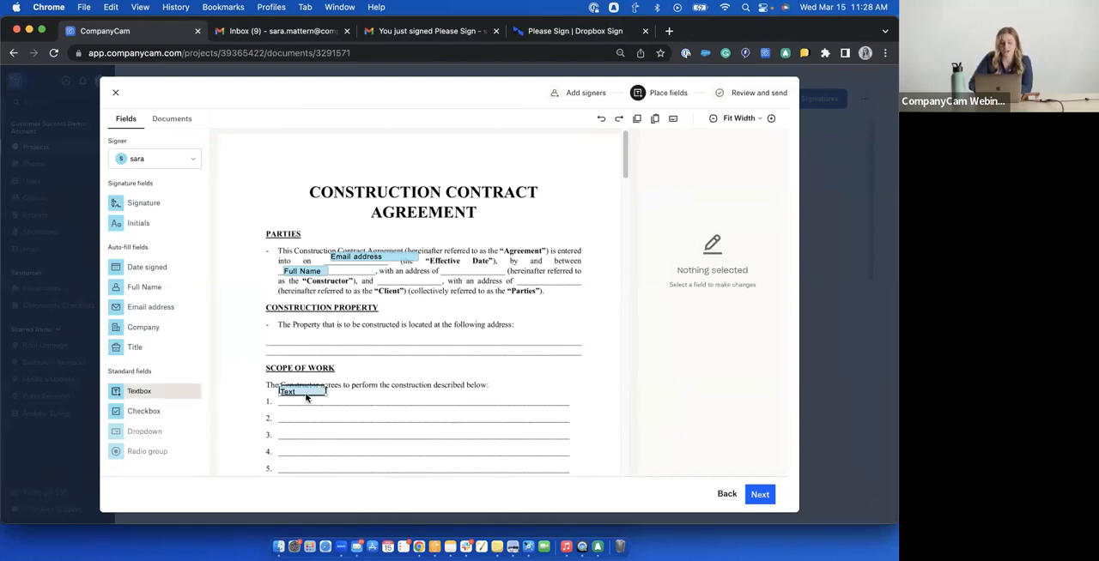
{"action": "left_click", "coordinate": [300, 397]}
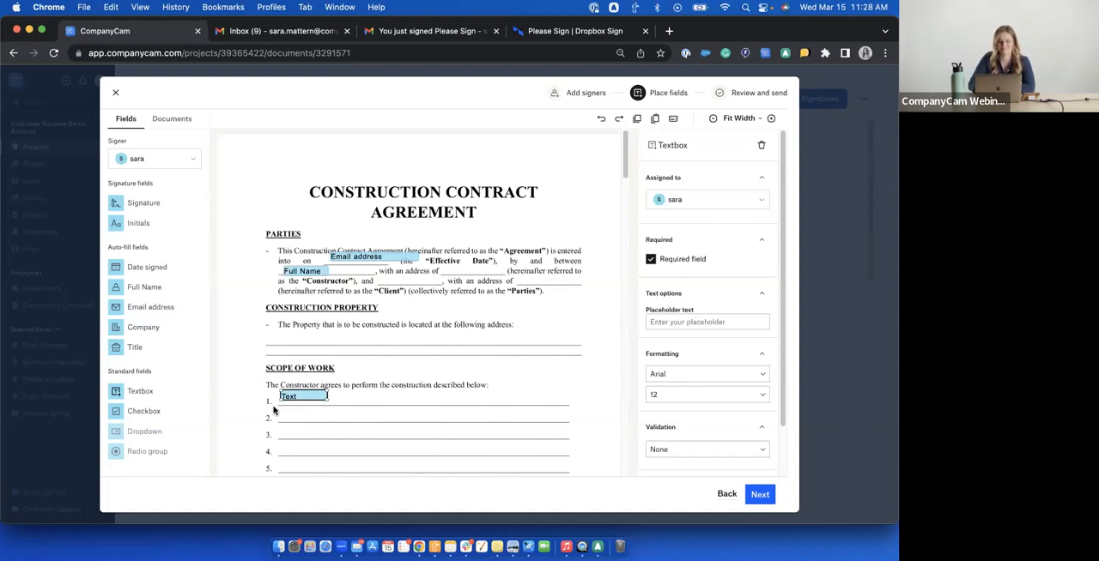
{"action": "mouse_move", "coordinate": [372, 347]}
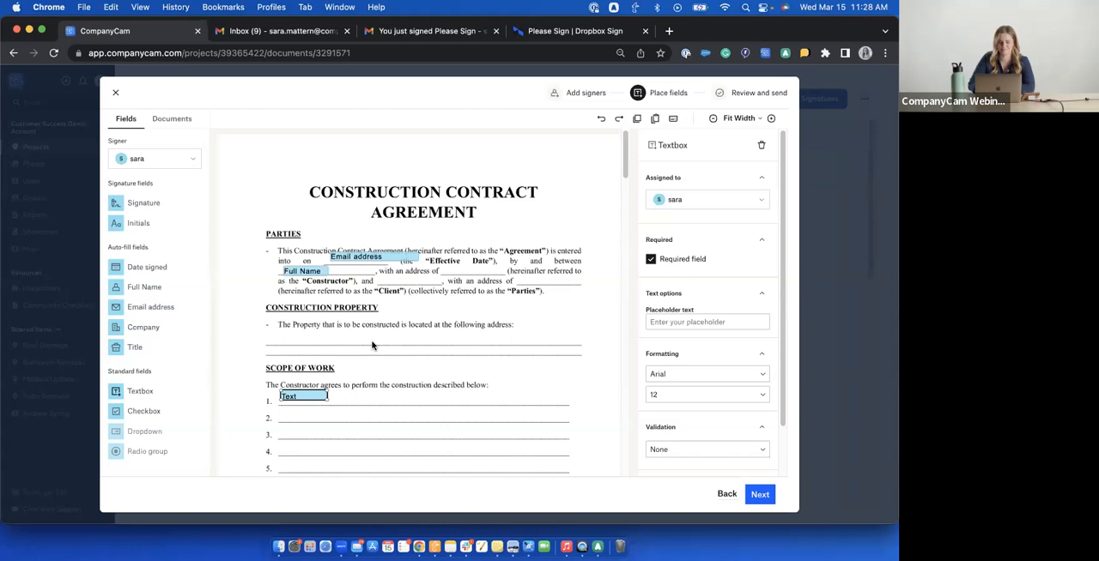
{"action": "mouse_move", "coordinate": [709, 271]}
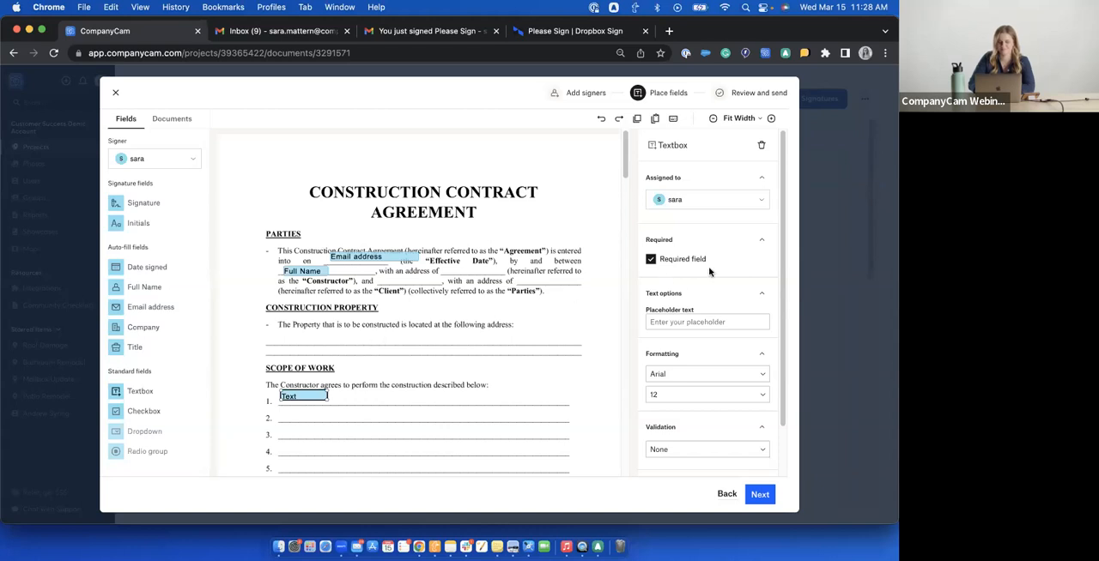
{"action": "mouse_move", "coordinate": [560, 287]}
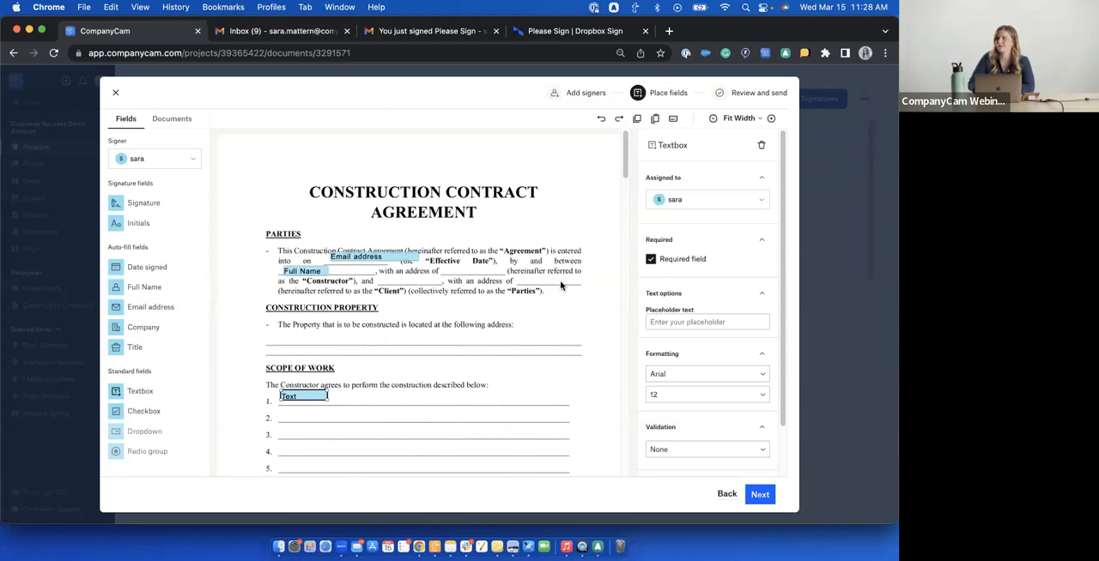
{"action": "mouse_move", "coordinate": [553, 281]}
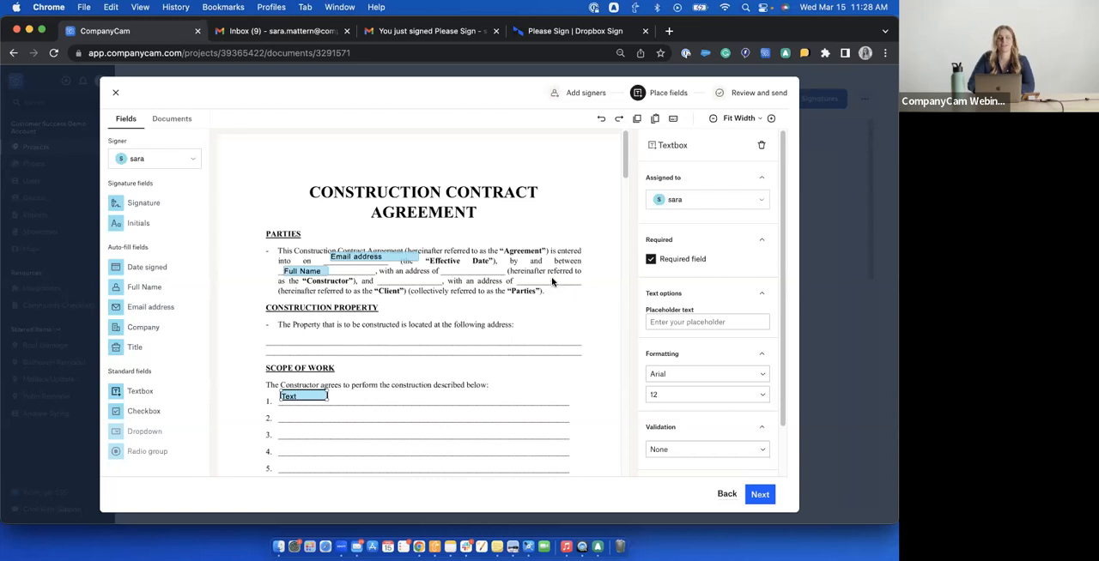
{"action": "mouse_move", "coordinate": [426, 261]}
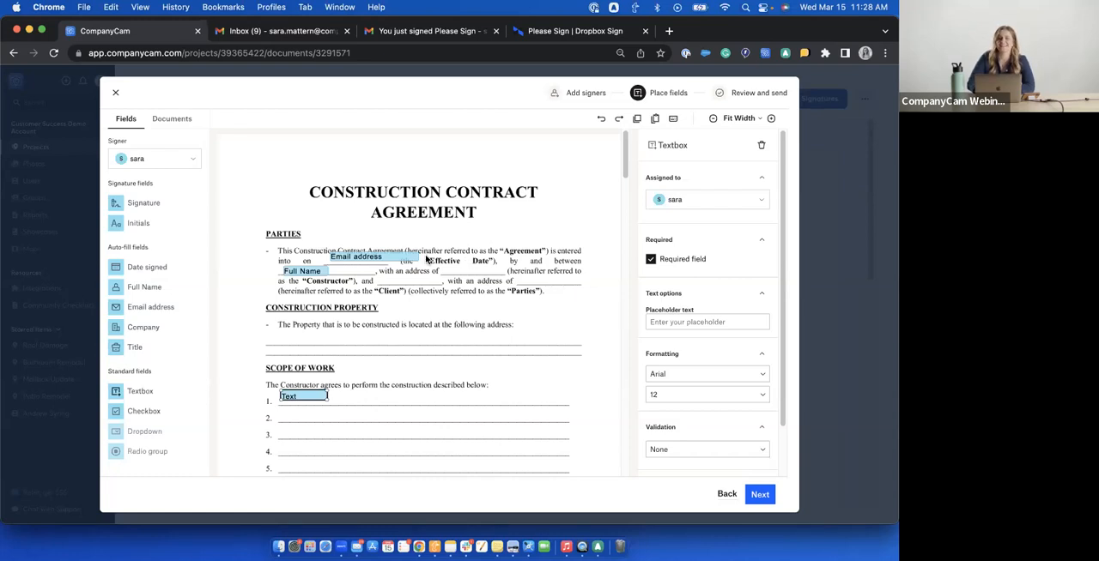